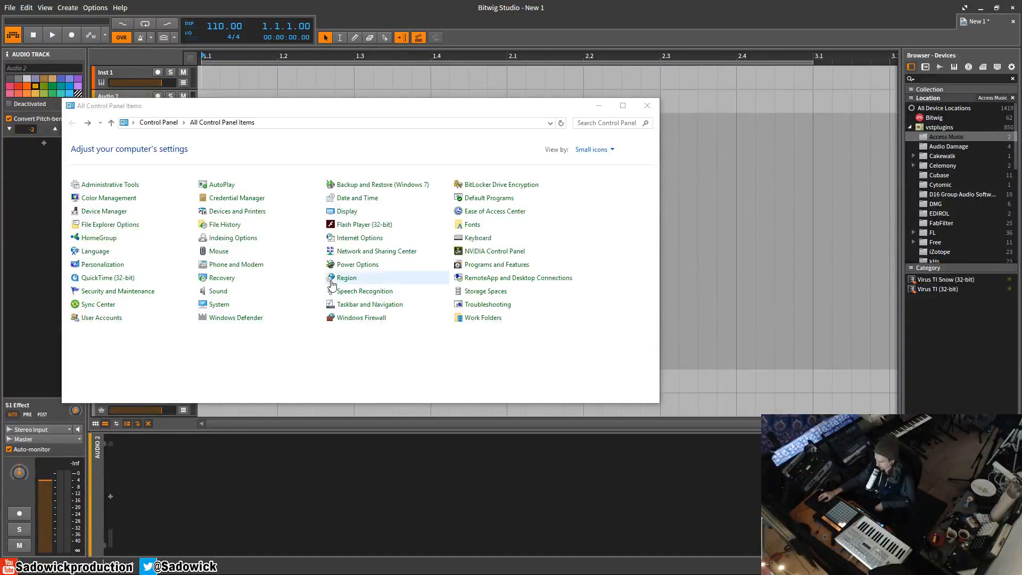
mouse_move(346, 276)
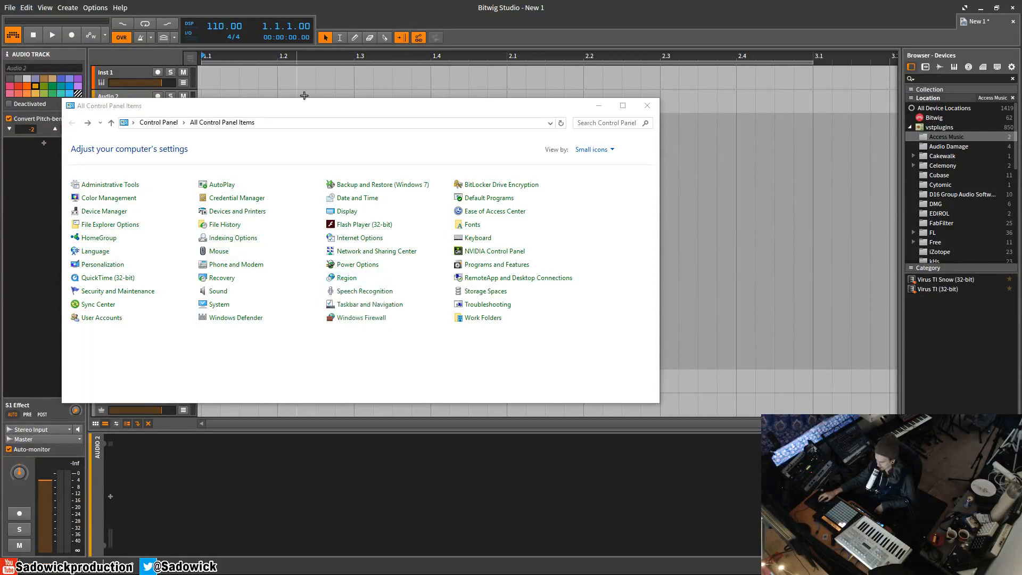
mouse_move(302, 110)
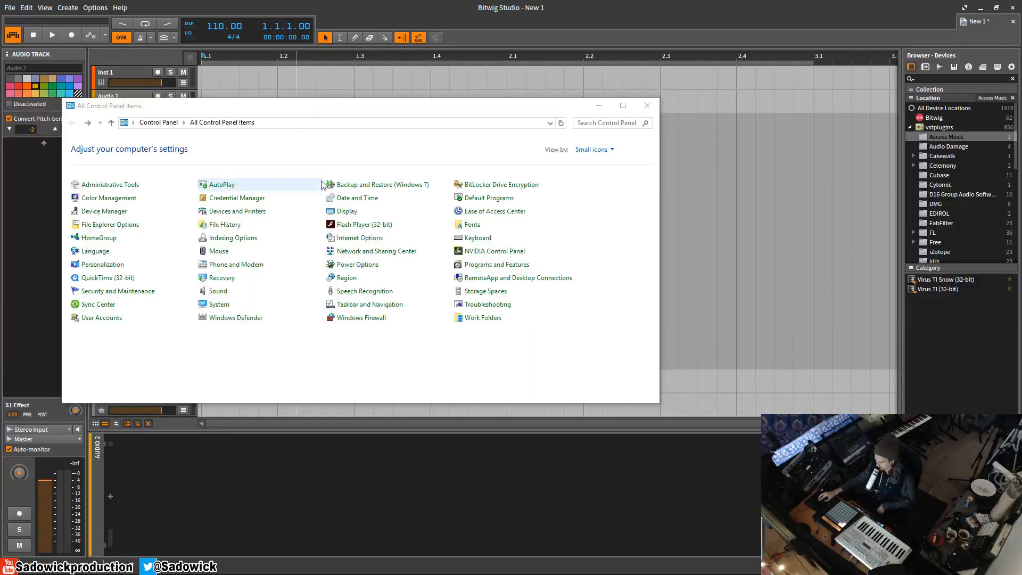
mouse_move(312, 109)
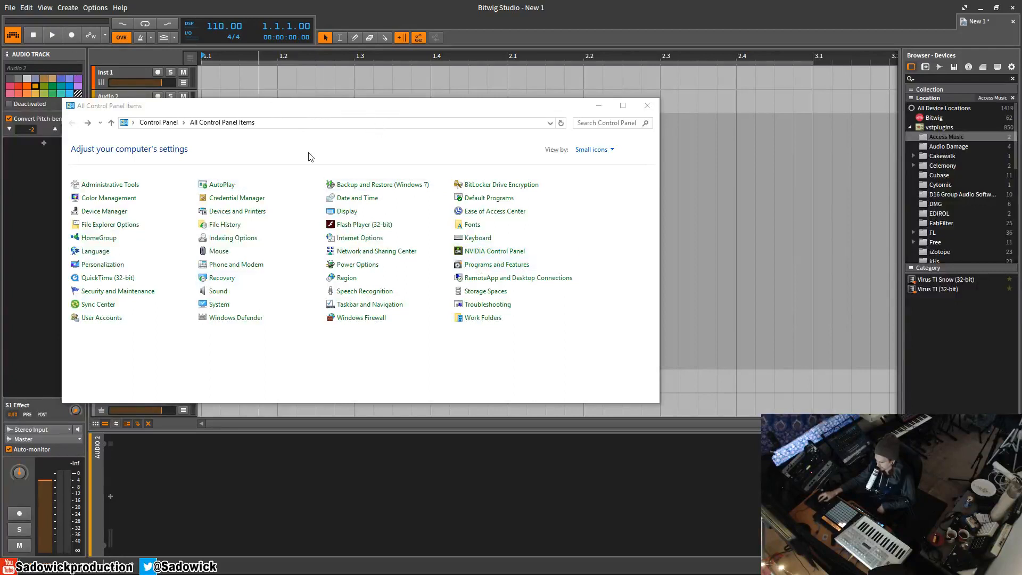
mouse_move(358, 264)
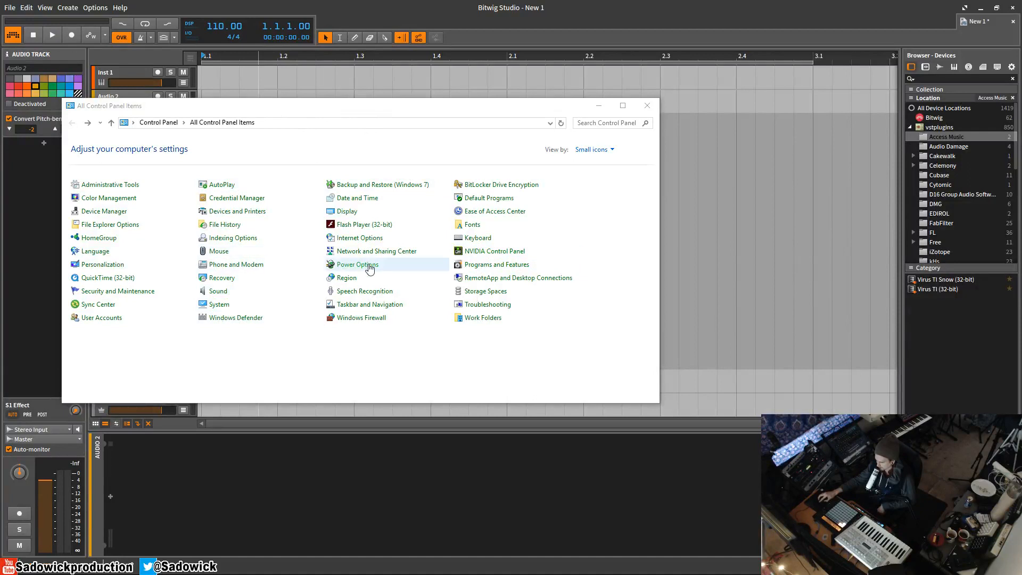
mouse_move(357, 264)
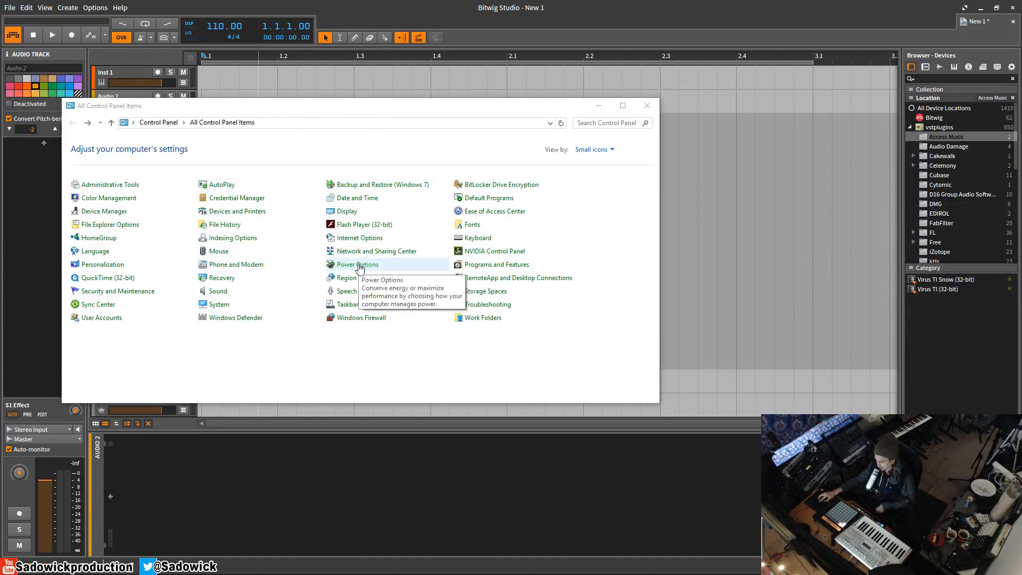
mouse_move(359, 267)
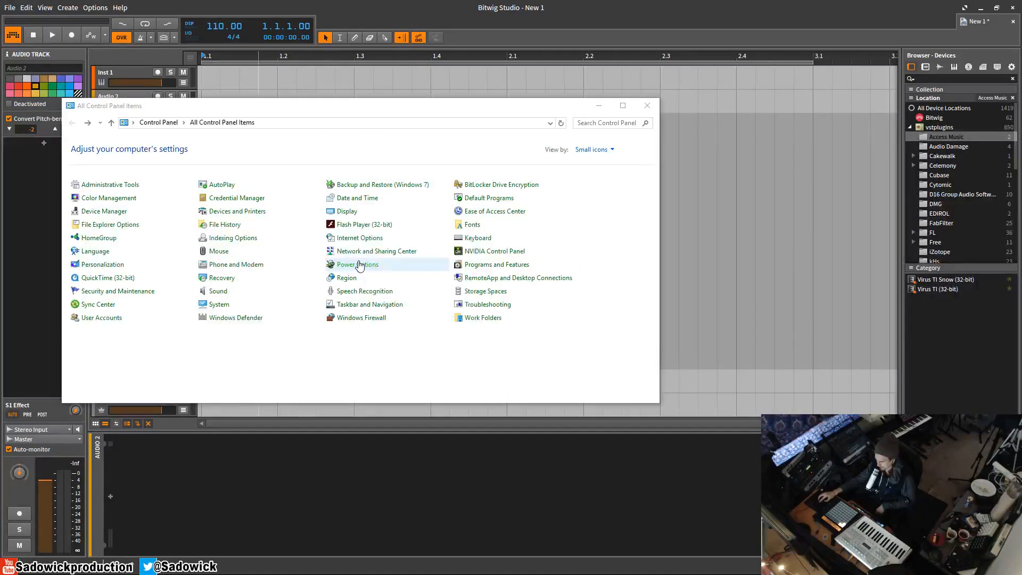
mouse_move(357, 265)
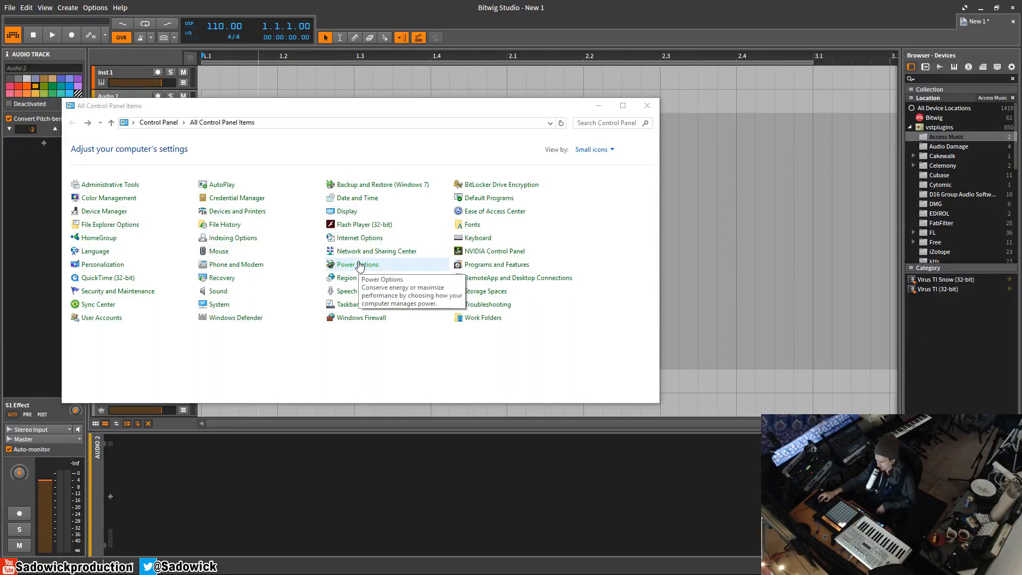
- Go into Power Options and edit the High performance plan's display and sleep settings
click(358, 264)
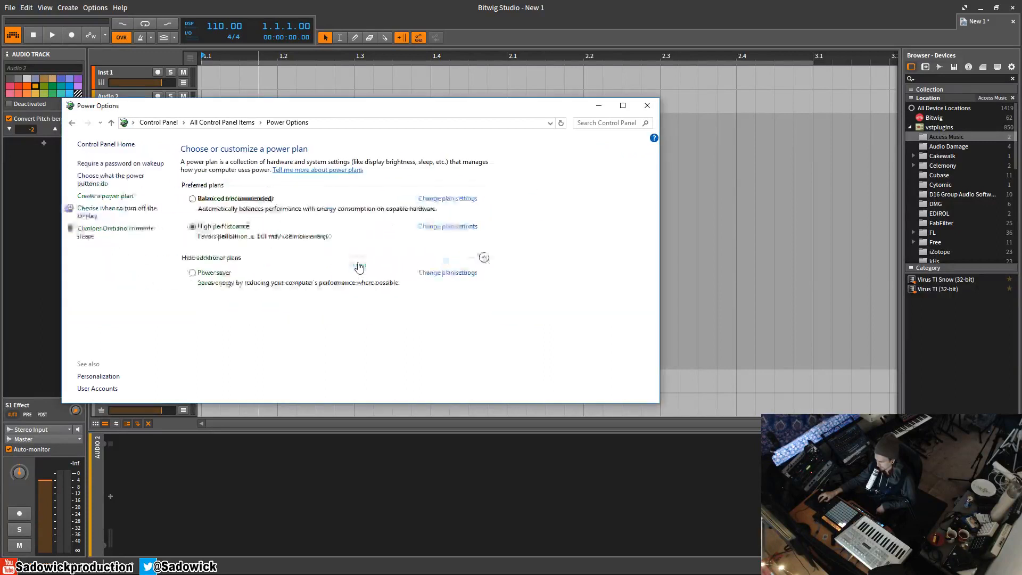
click(193, 225)
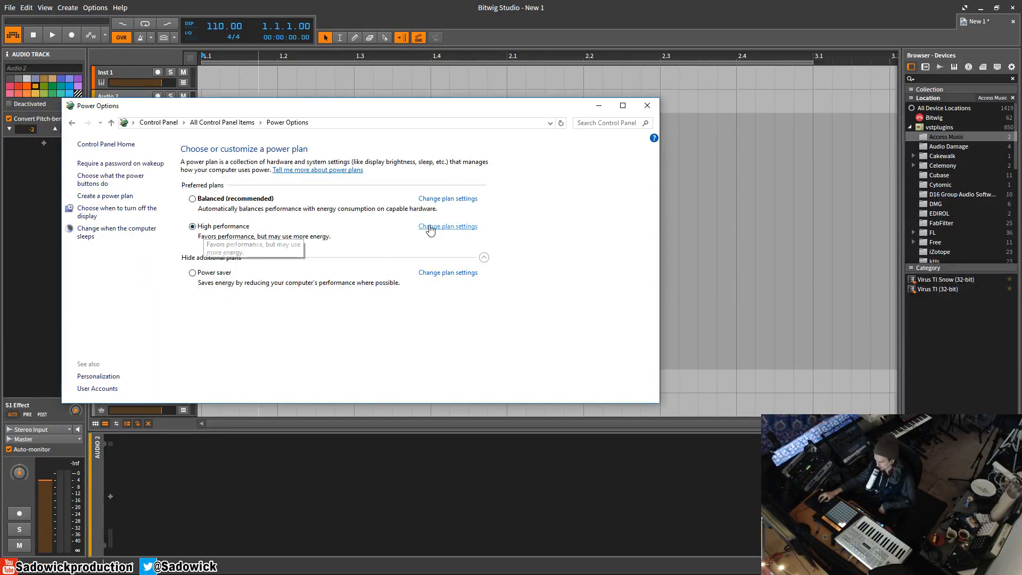
click(448, 225)
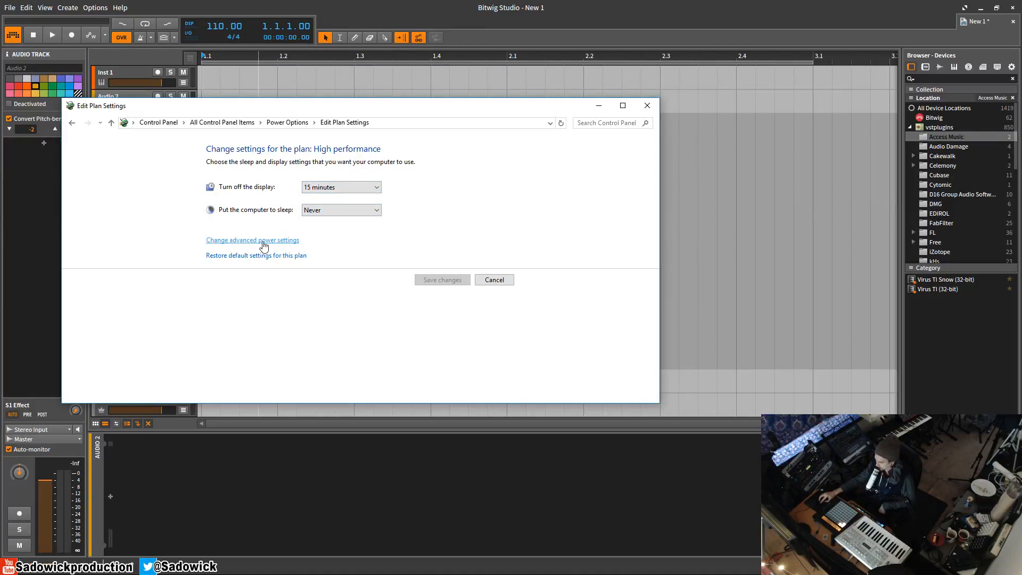
- In advanced power settings, expand Hard disk and inspect the 1 minute turn-off time
click(253, 240)
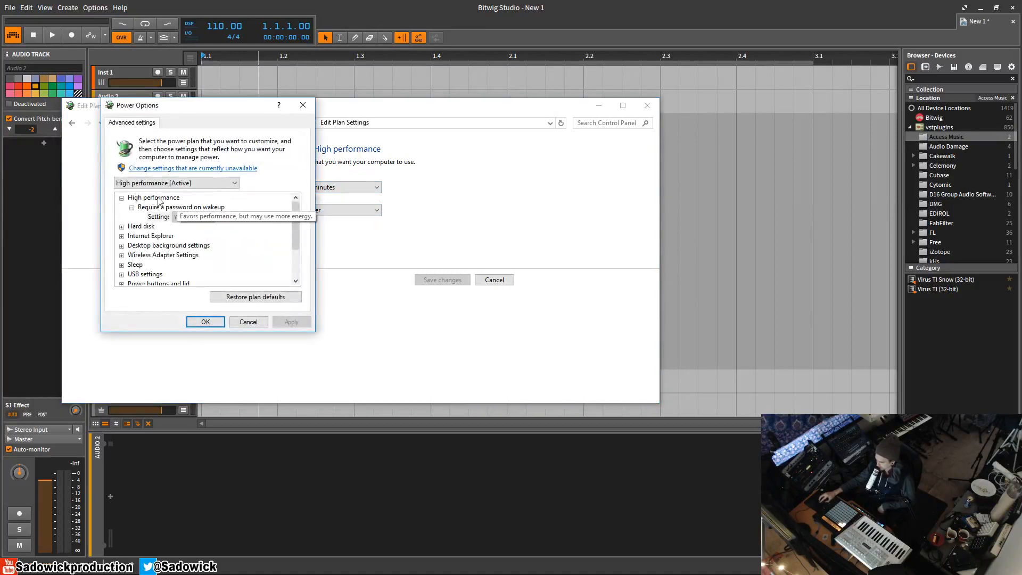
click(131, 207)
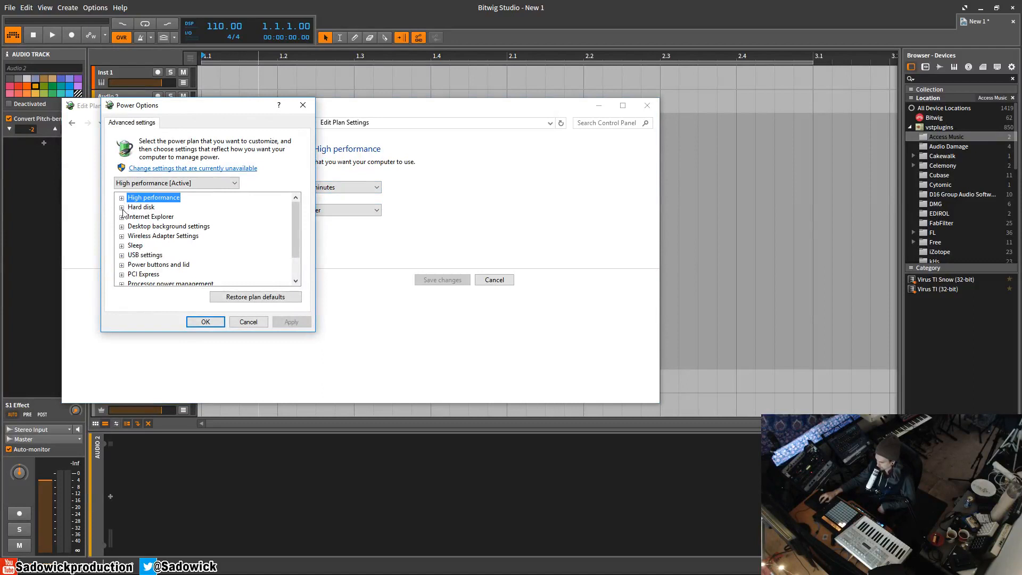
click(121, 207)
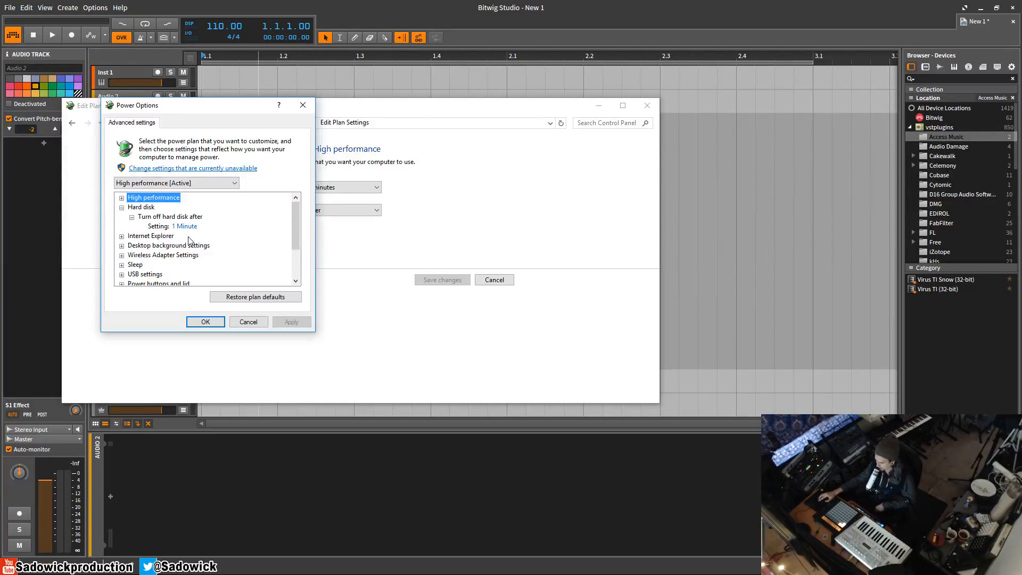
mouse_move(214, 231)
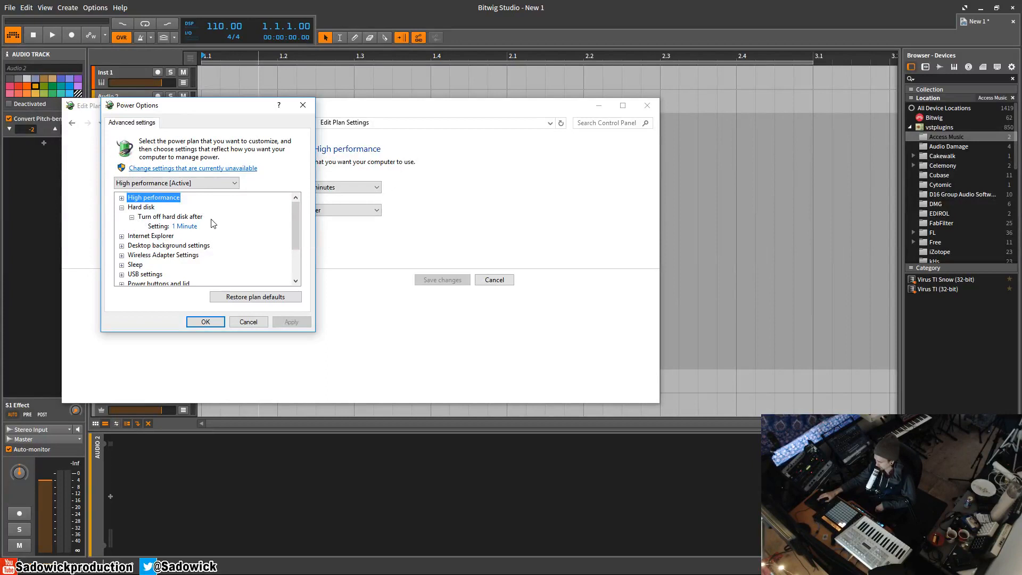
mouse_move(269, 214)
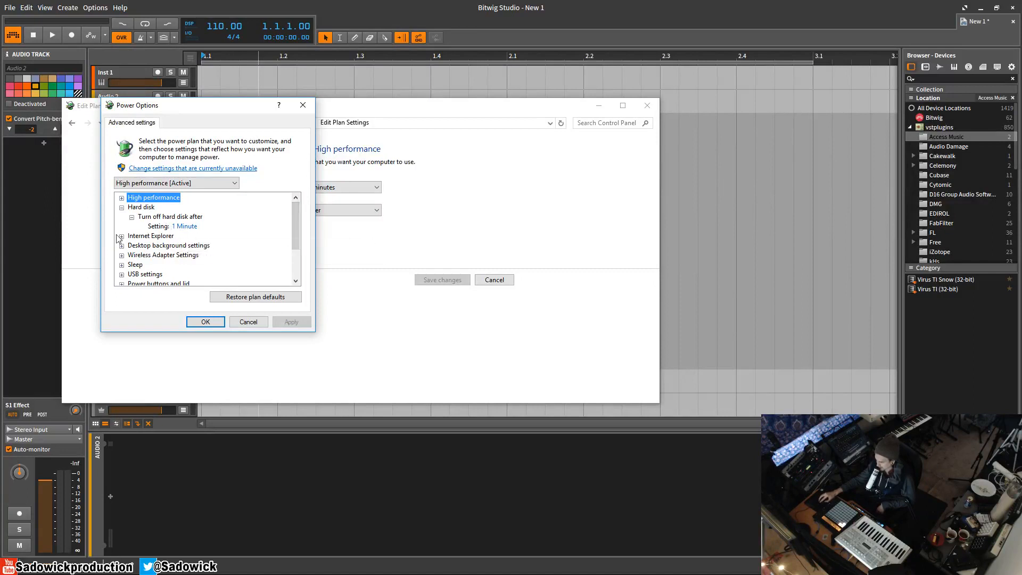
mouse_move(200, 241)
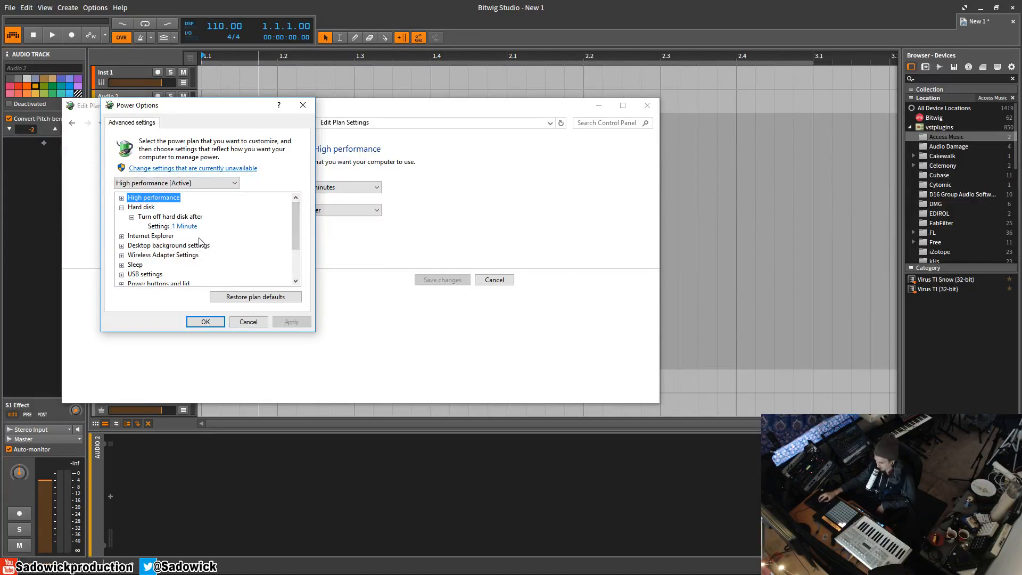
mouse_move(184, 226)
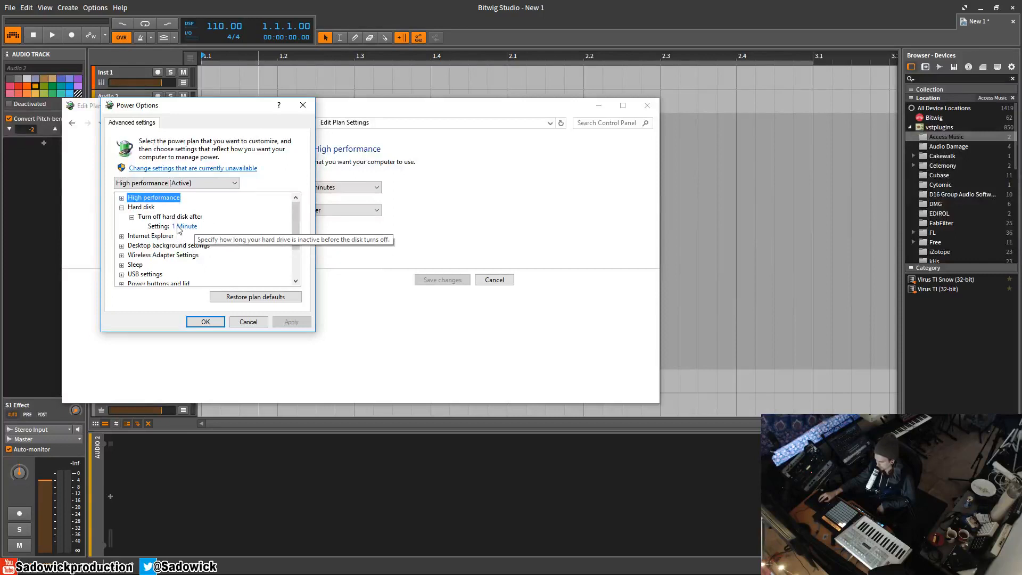
mouse_move(173, 236)
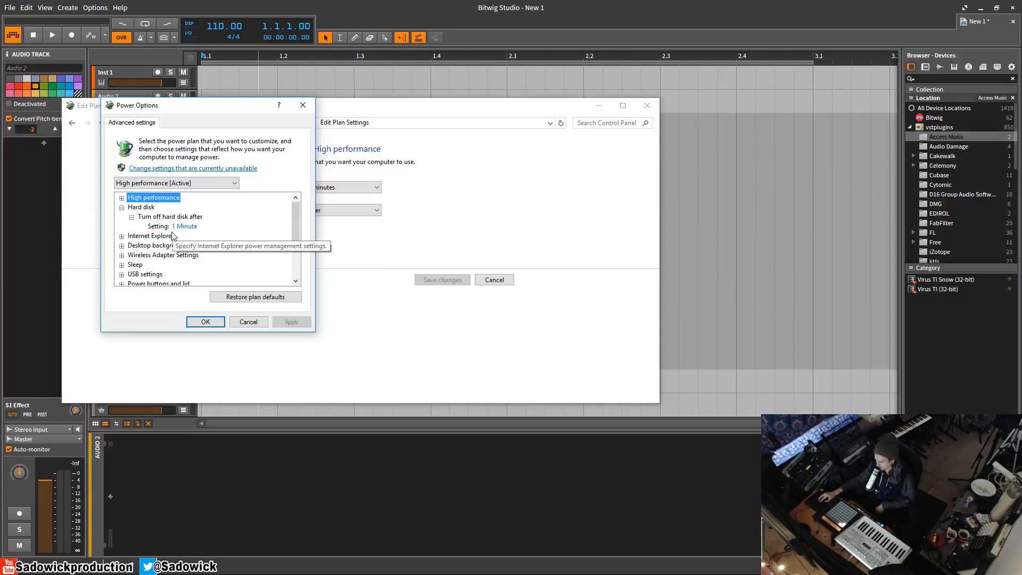
mouse_move(192, 232)
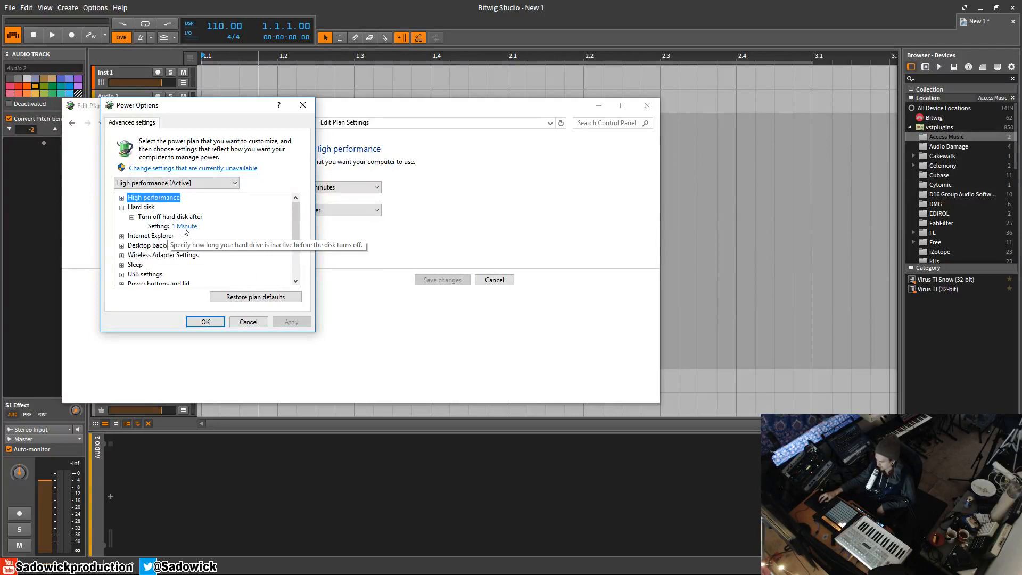
click(185, 225)
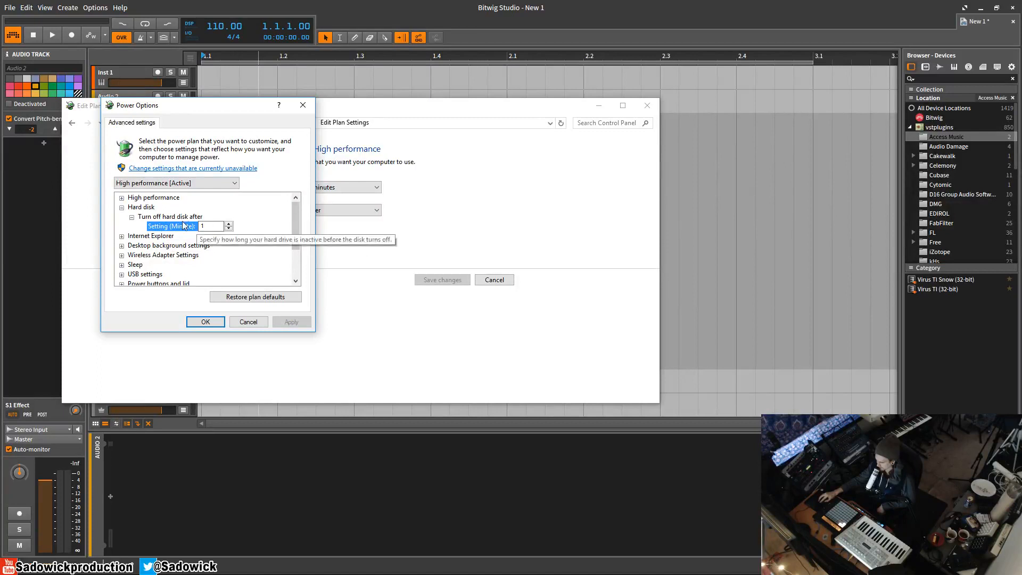
mouse_move(253, 237)
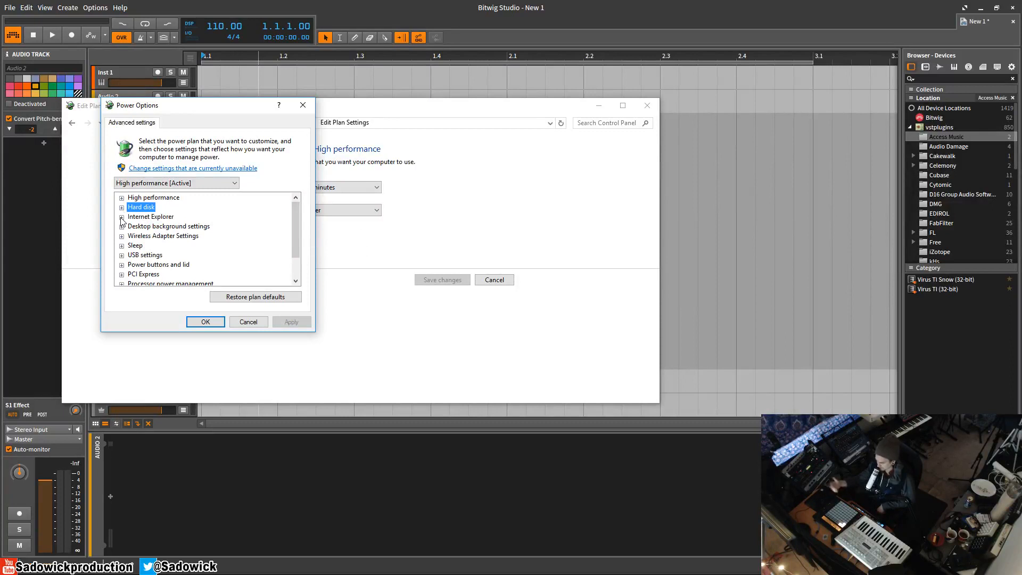
mouse_move(138, 261)
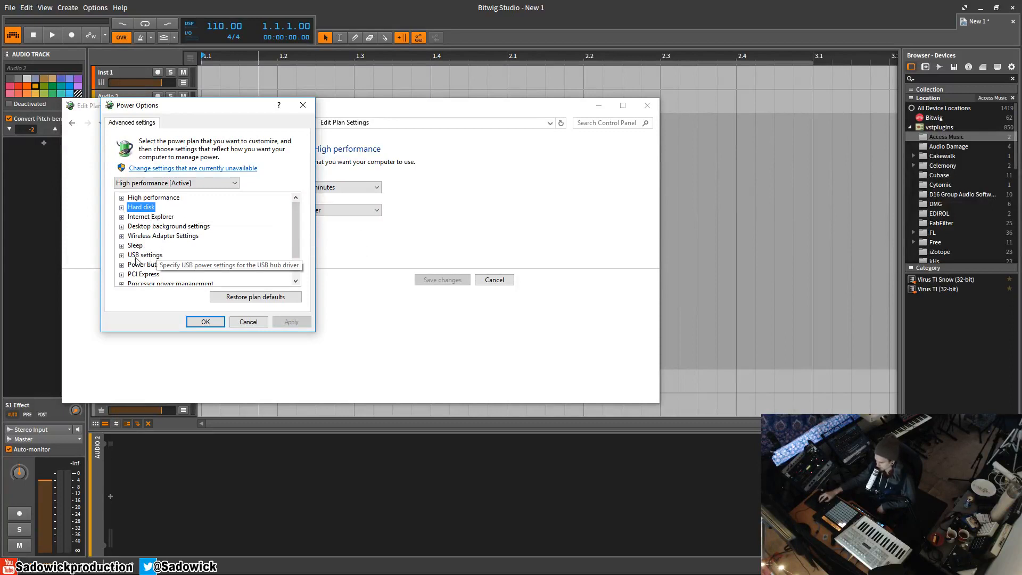
- Expand Wireless Adapter Settings and USB settings to show USB selective suspend
click(122, 235)
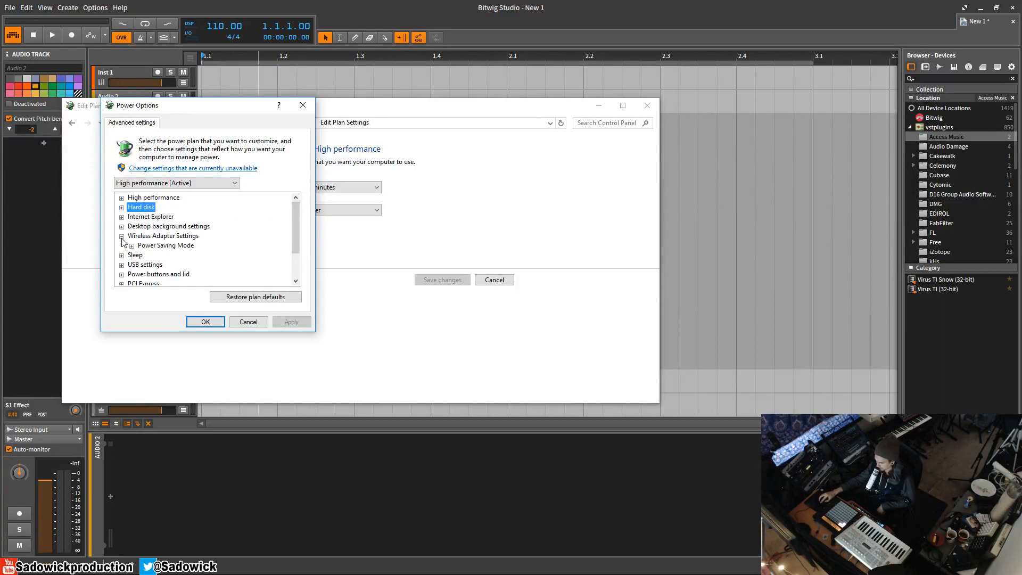
mouse_move(140, 255)
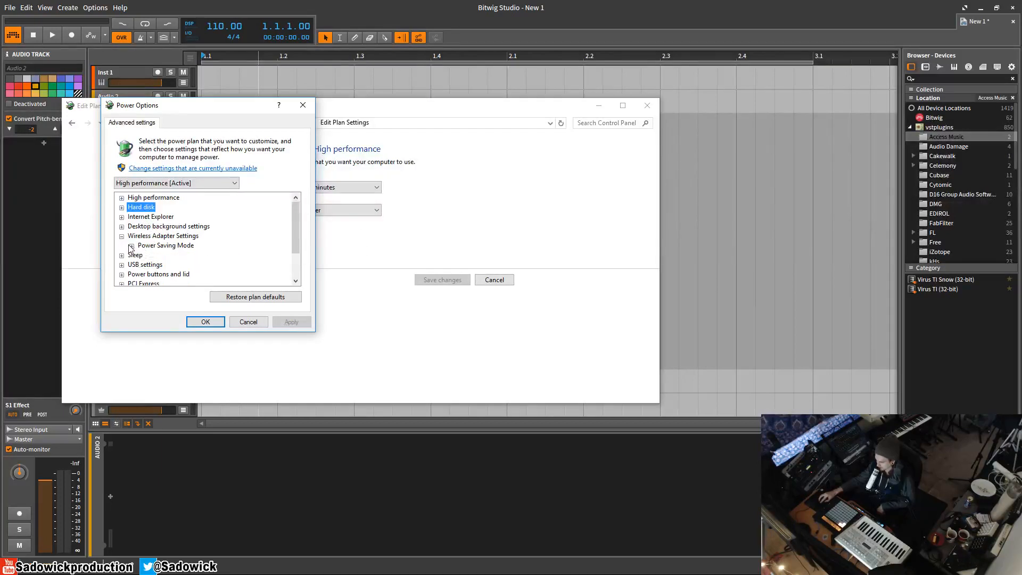
click(121, 245)
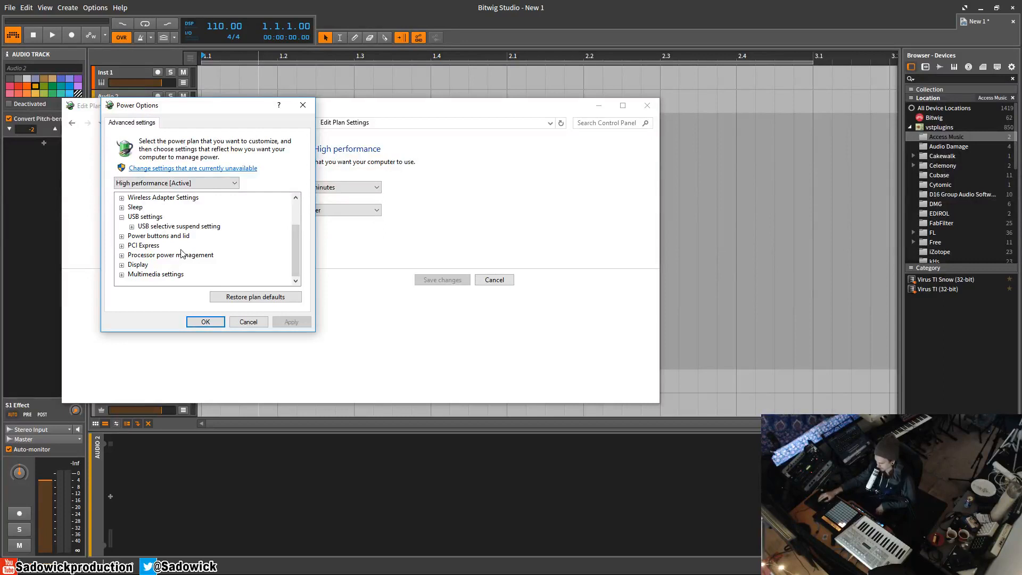
mouse_move(157, 236)
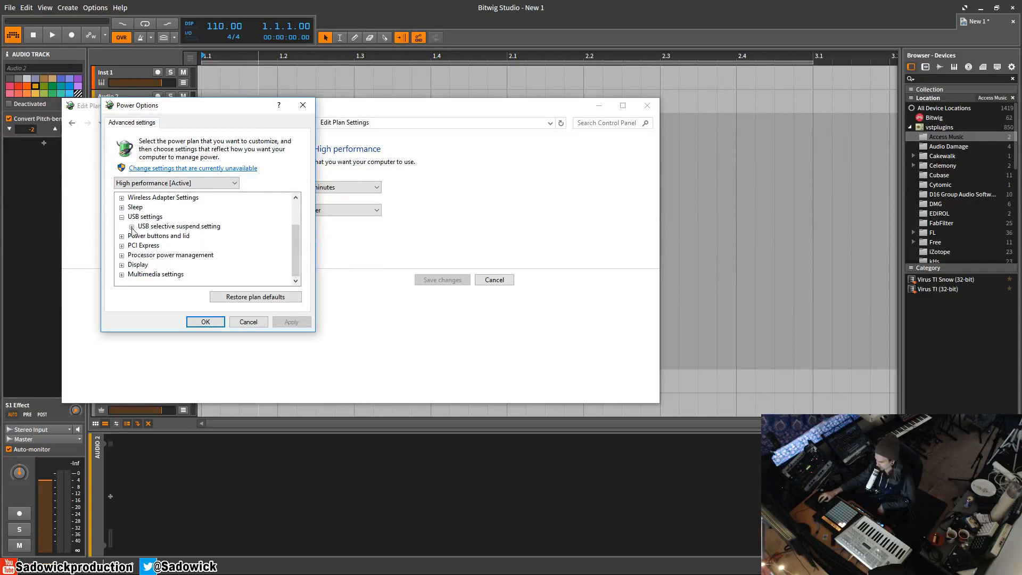
- Check the USB selective suspend value and that PCI Express link power management is off
click(122, 226)
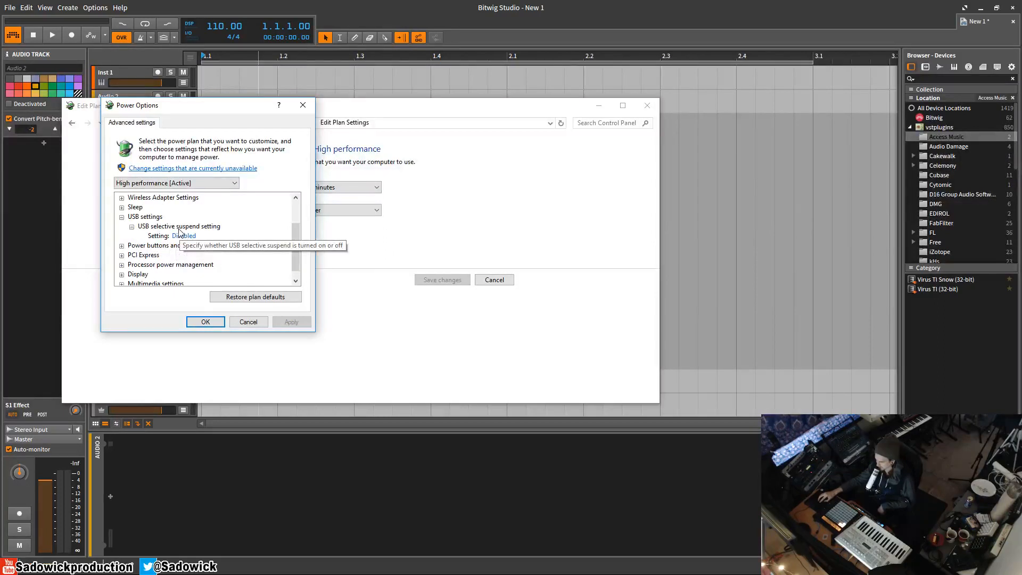
mouse_move(240, 235)
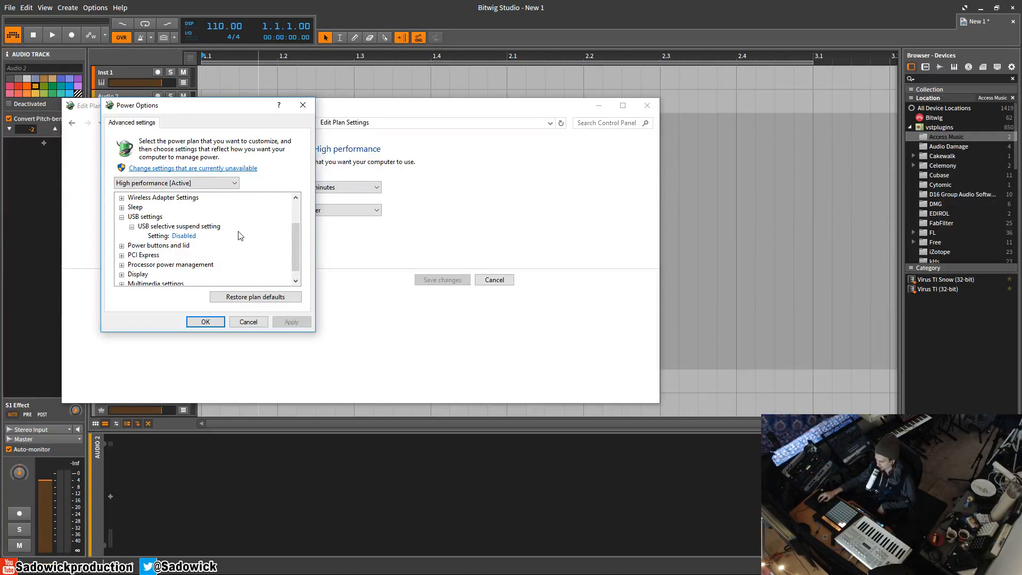
mouse_move(197, 229)
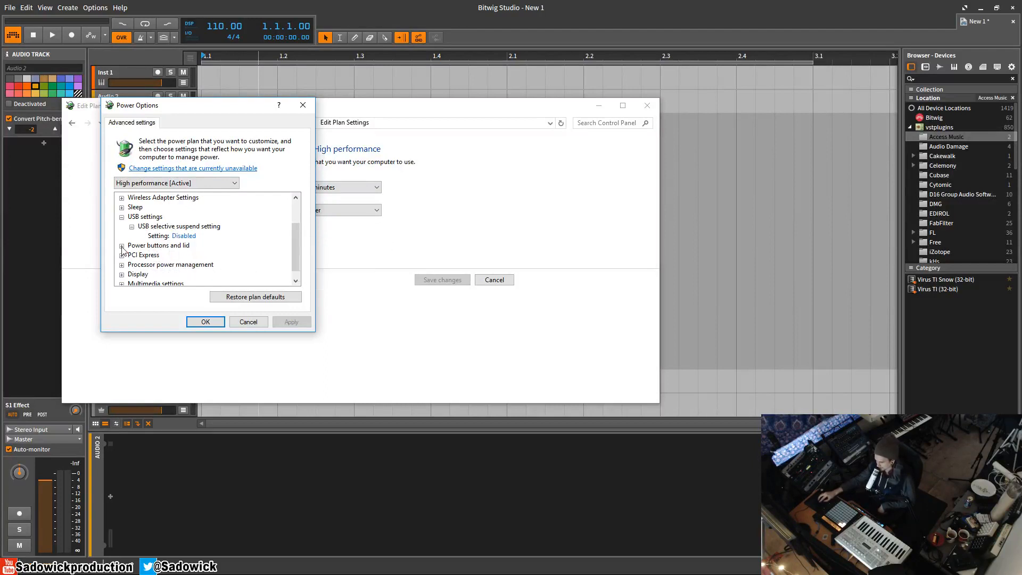
click(122, 254)
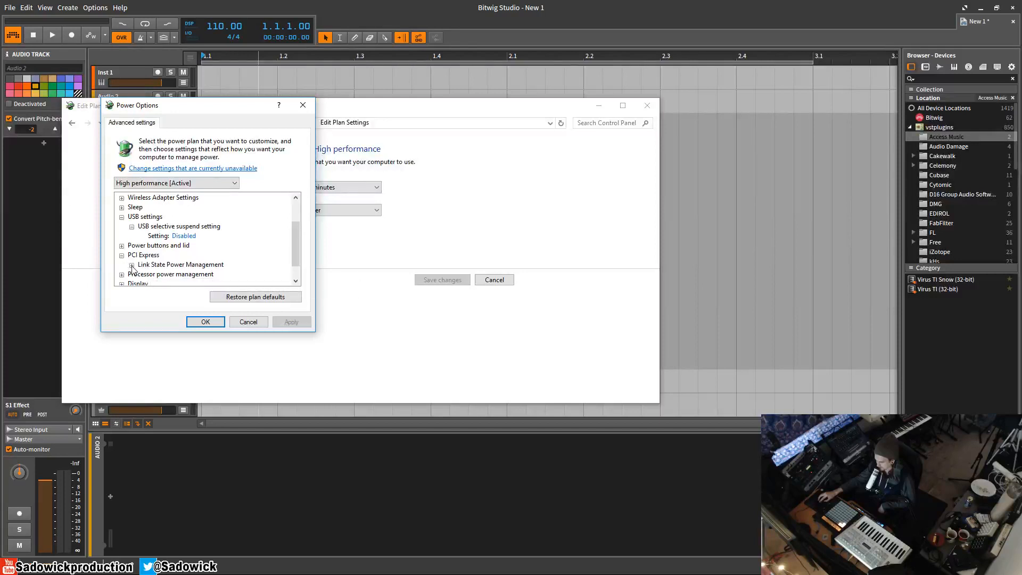
click(132, 264)
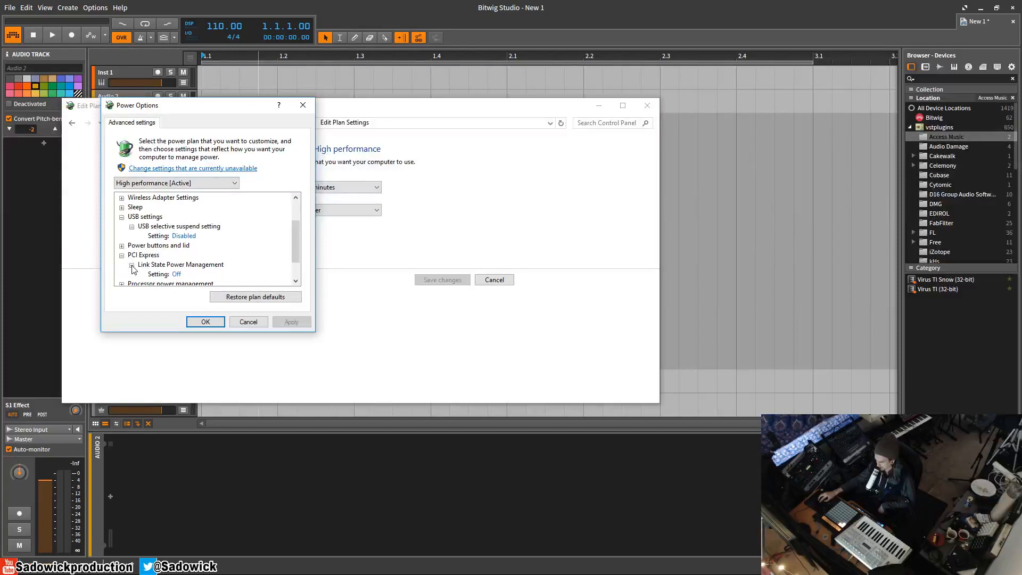
scroll(down, 3)
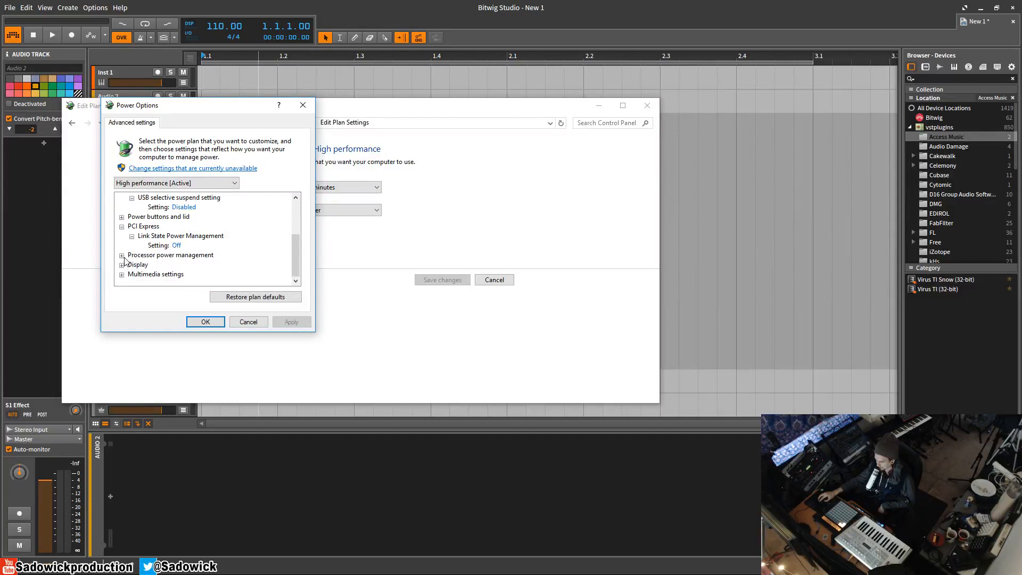
- Expand Processor power management to confirm the 10% minimum processor state
click(122, 256)
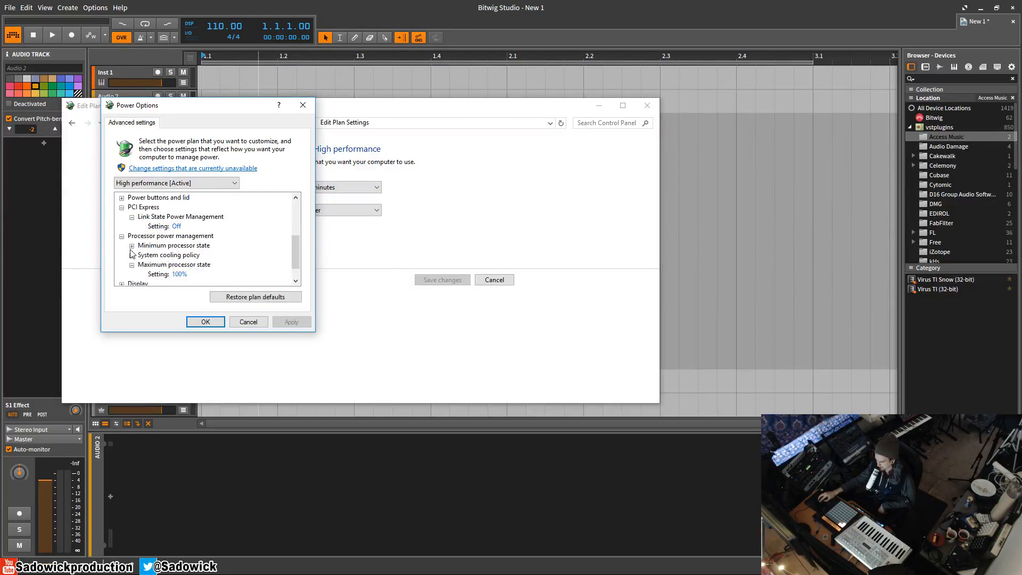
click(132, 245)
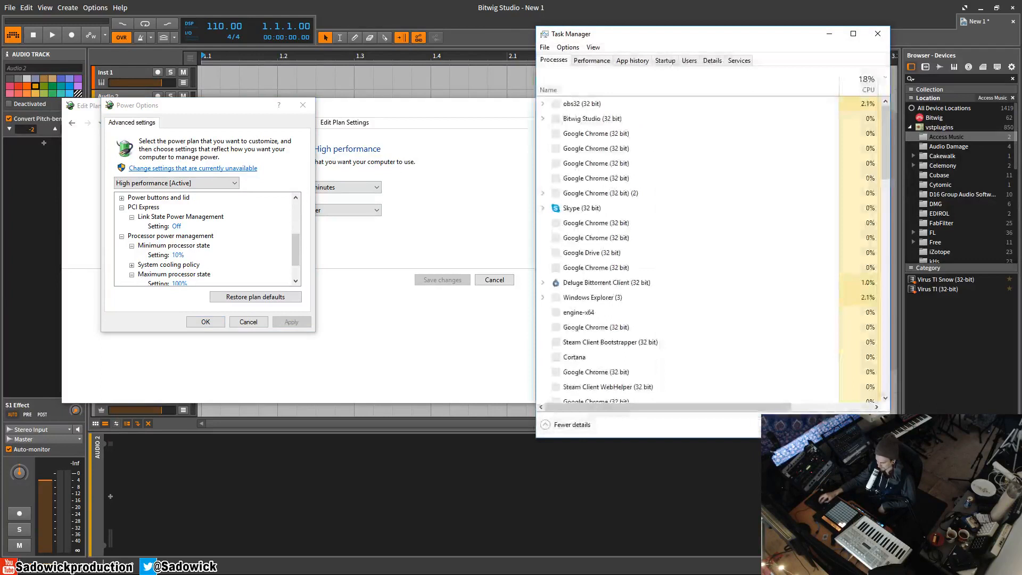
- View the CPU performance graphs in Task Manager, then close Task Manager
click(591, 60)
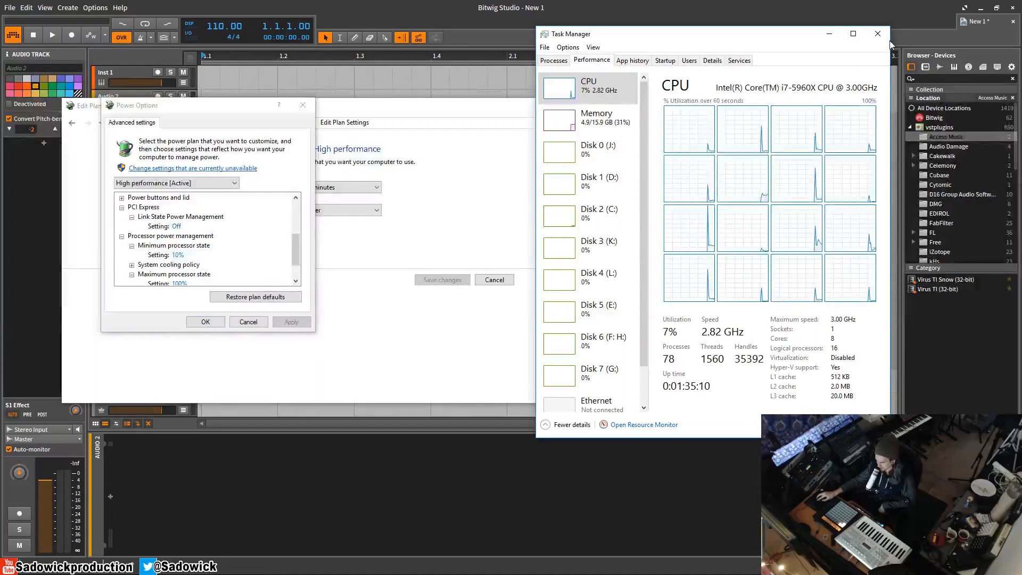
click(877, 33)
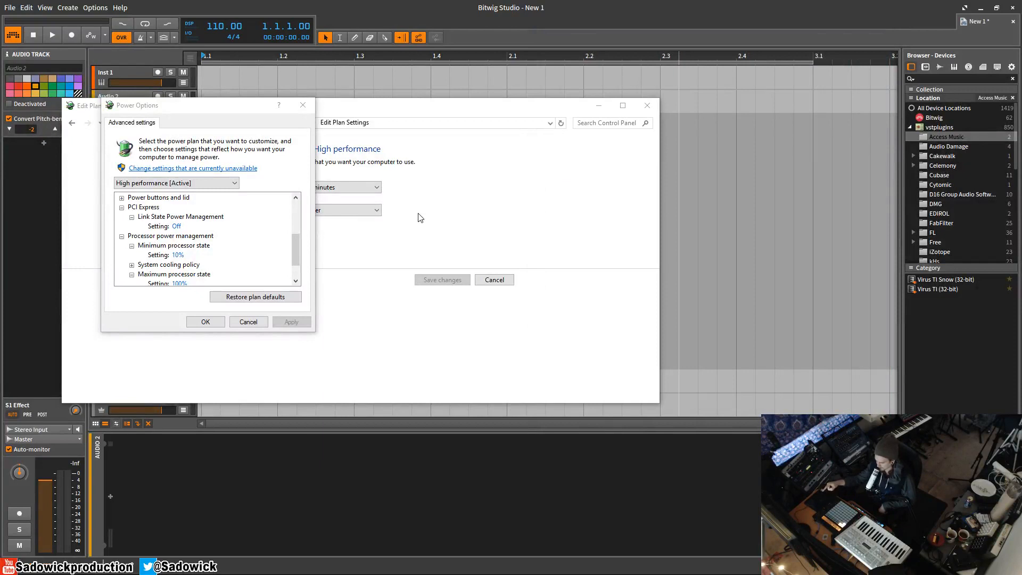
mouse_move(329, 269)
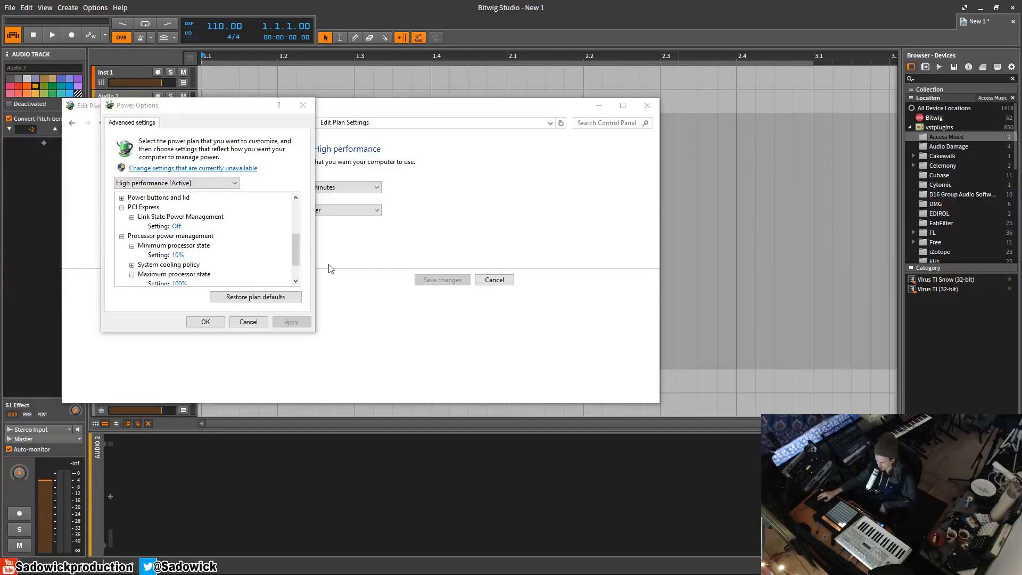
mouse_move(315, 249)
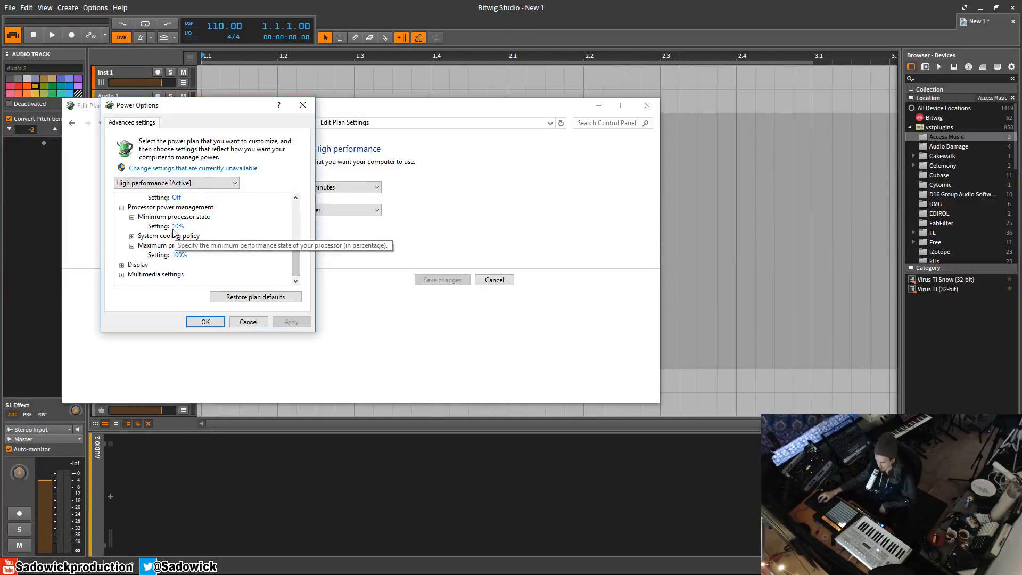
mouse_move(221, 233)
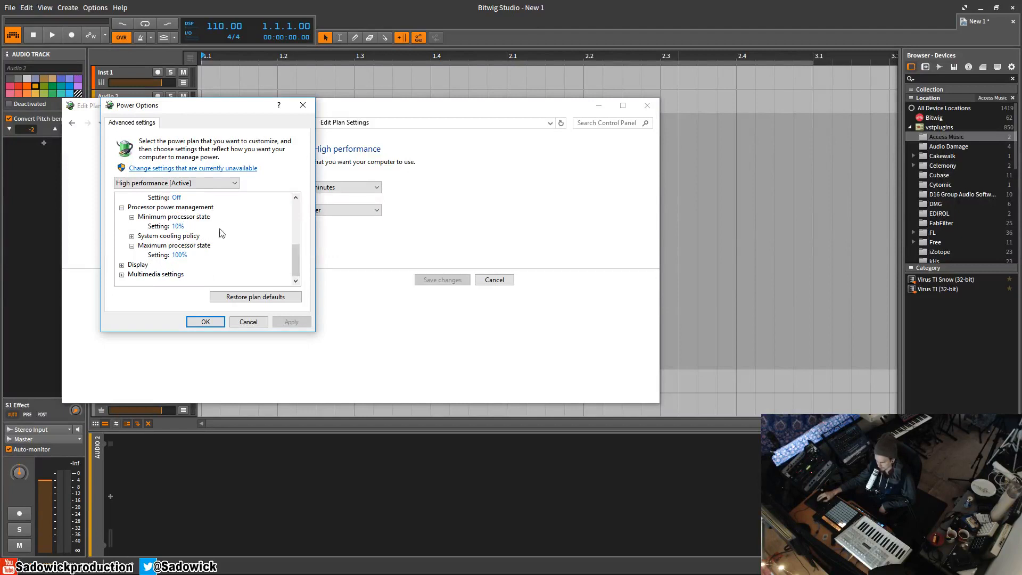
mouse_move(214, 260)
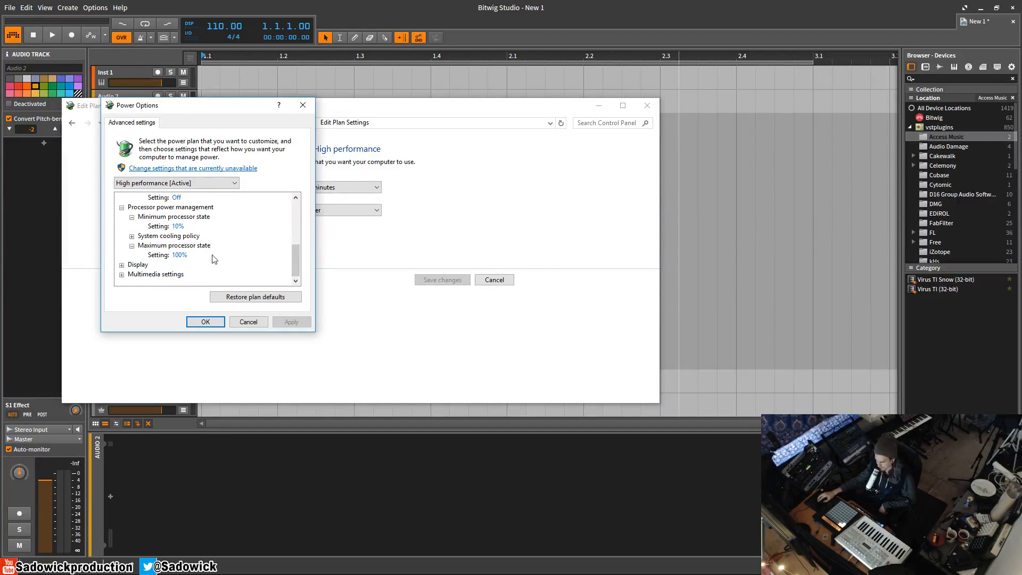
mouse_move(204, 235)
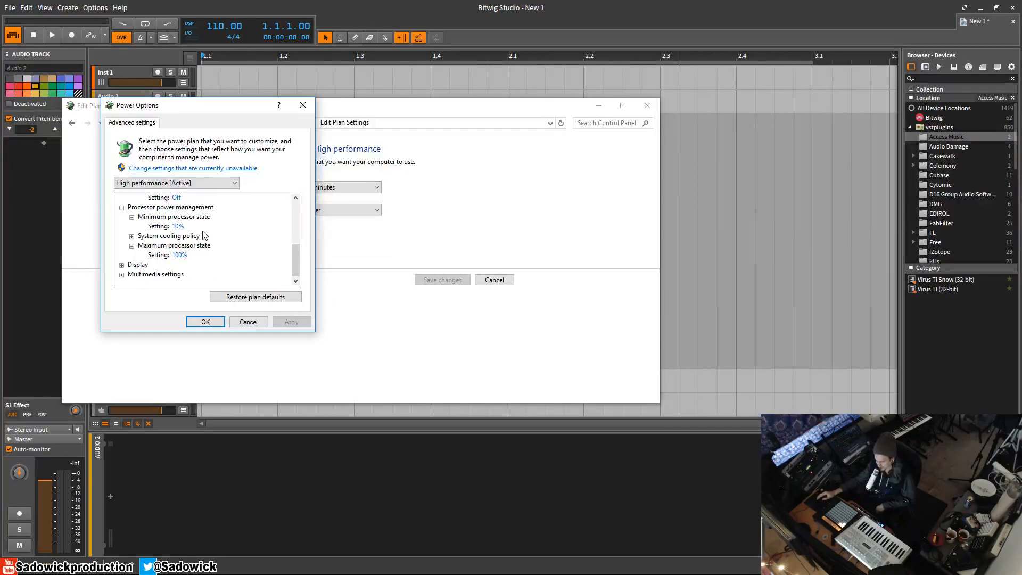
mouse_move(176, 226)
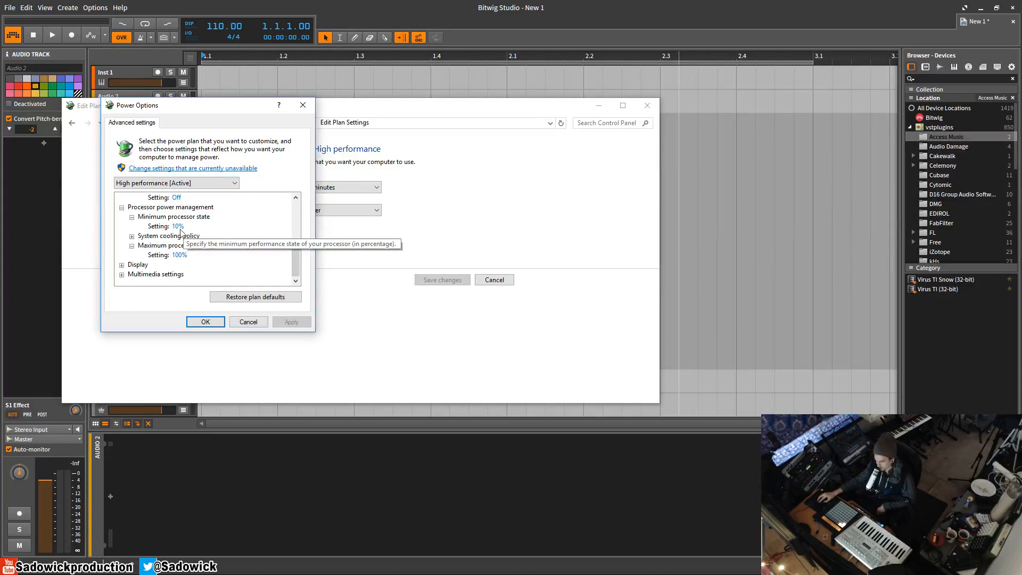
mouse_move(273, 241)
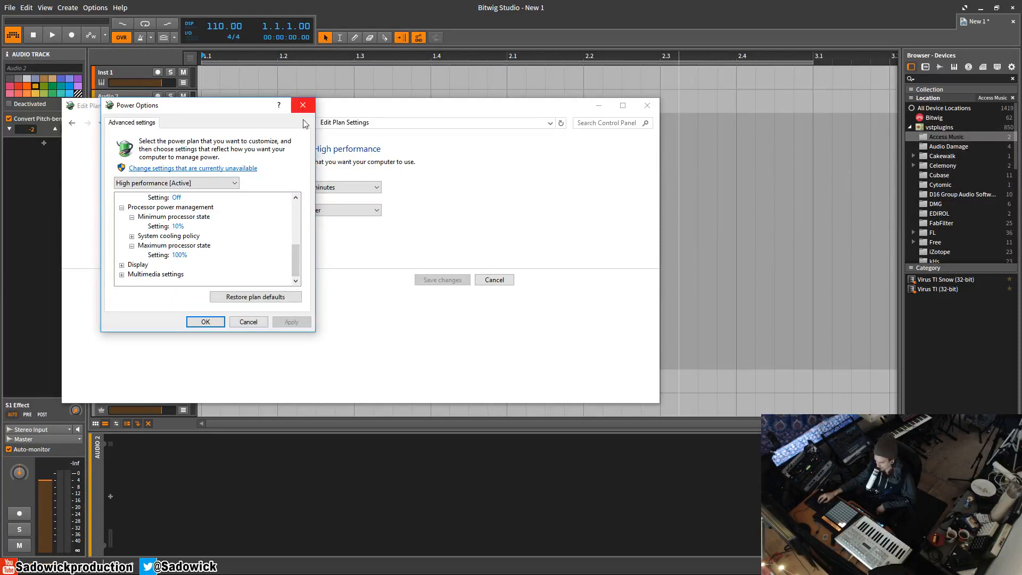
- Close Power Options and launch Device Manager from the System page
click(302, 106)
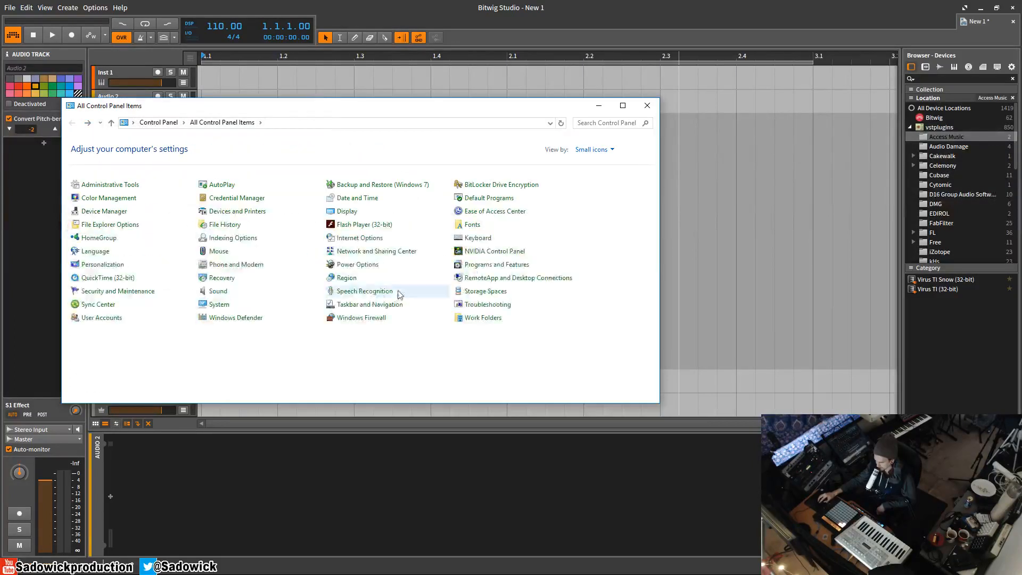
mouse_move(219, 304)
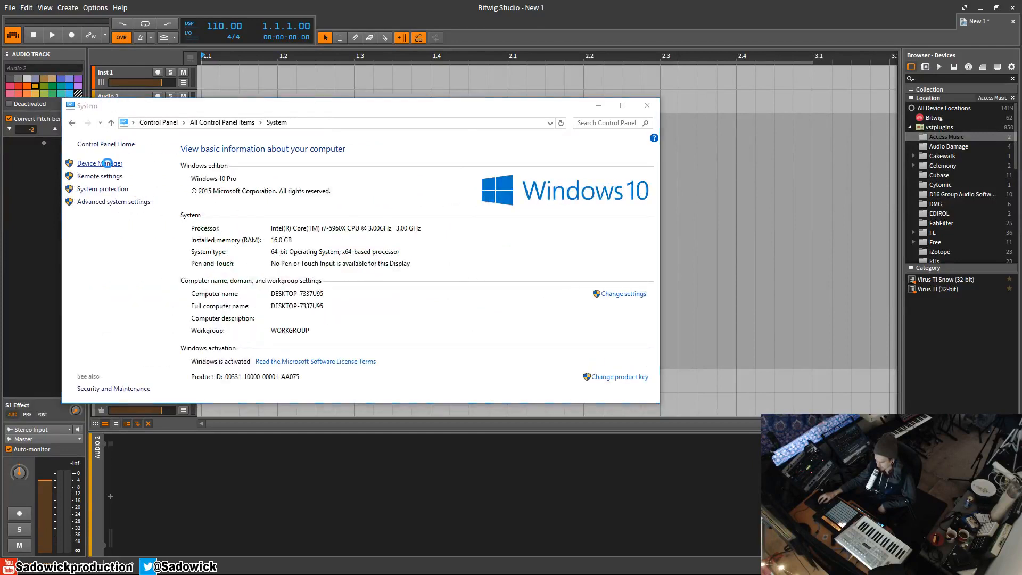
click(99, 163)
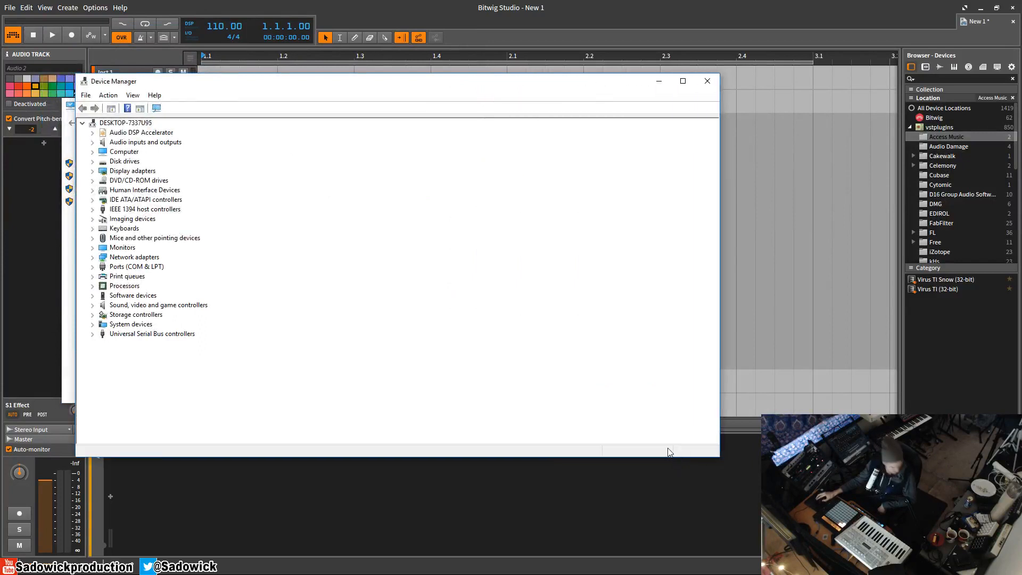
mouse_move(62, 361)
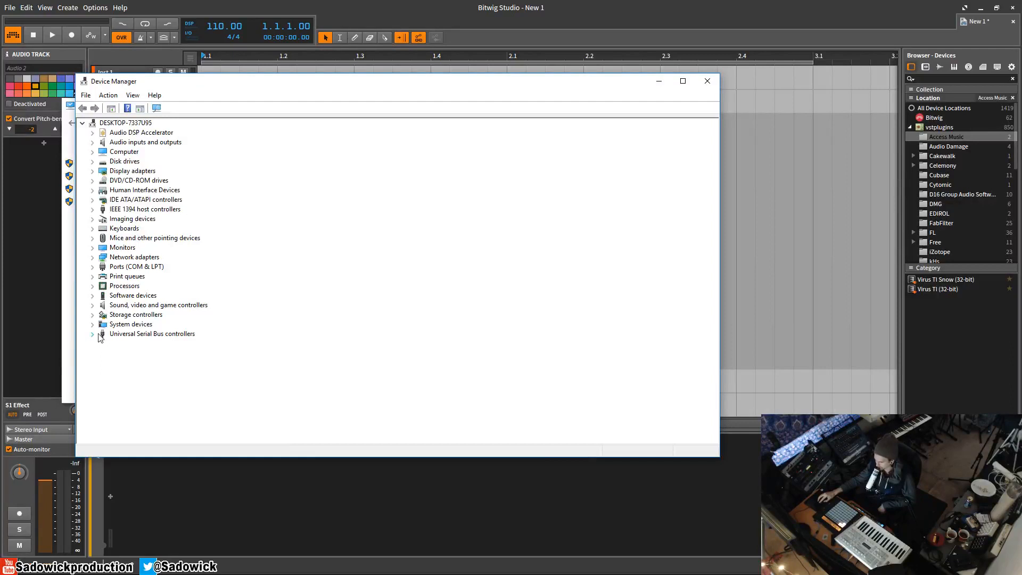
- Expand Universal Serial Bus controllers and bring up options for the first Generic USB Hub
click(93, 333)
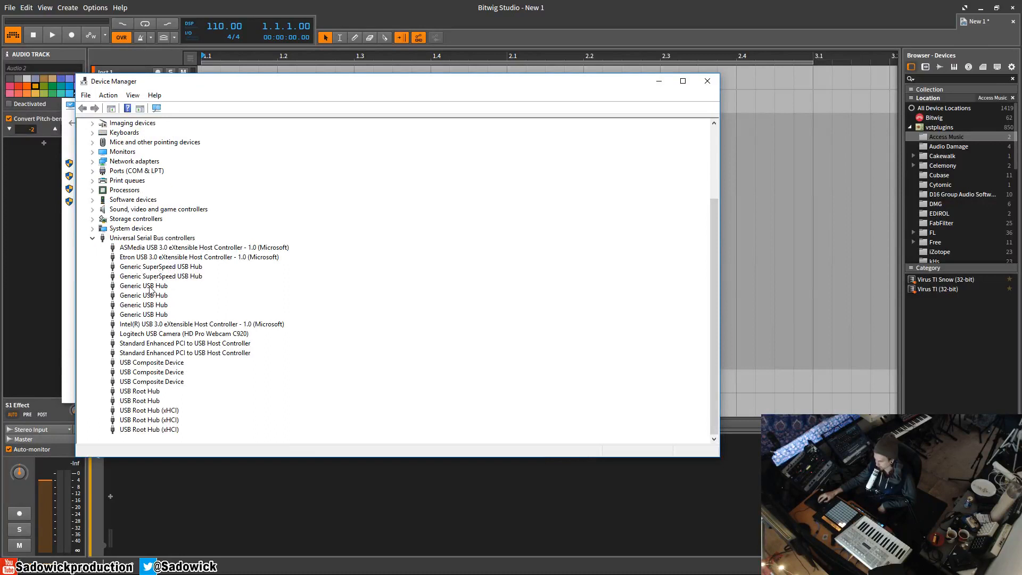
right_click(144, 286)
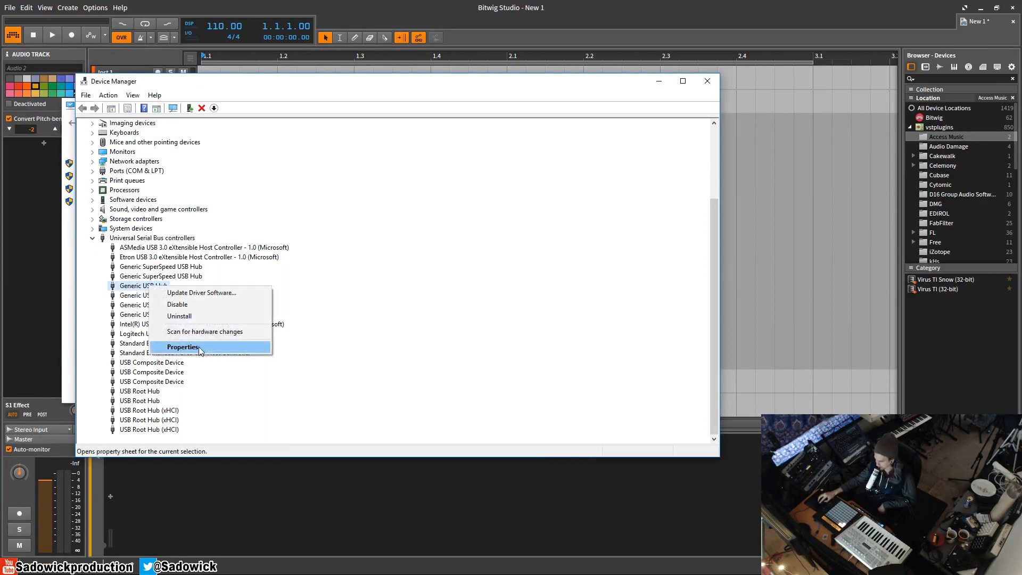
- In the hub's Power Management properties, disallow turning it off to save power and confirm
click(182, 346)
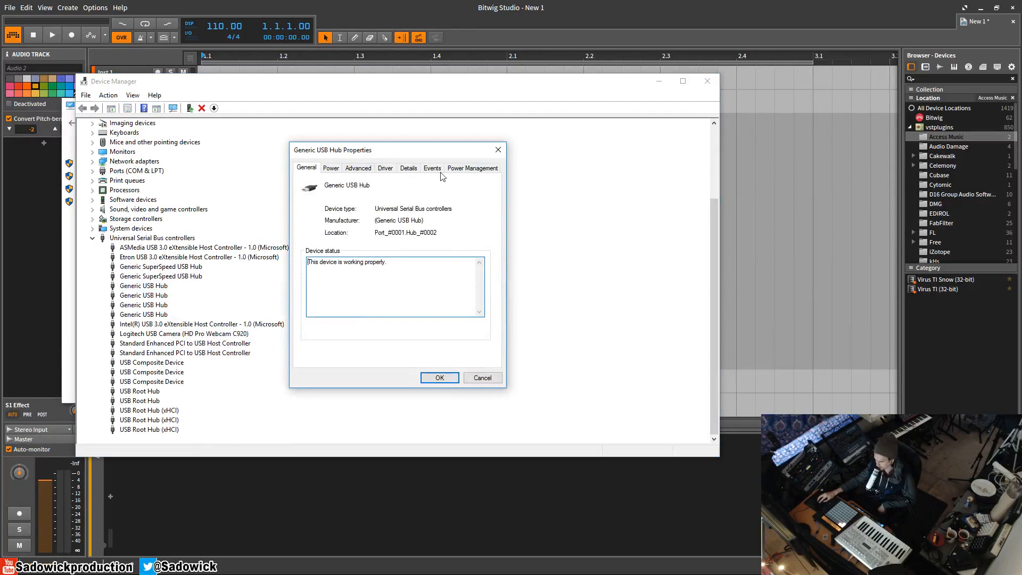
click(472, 167)
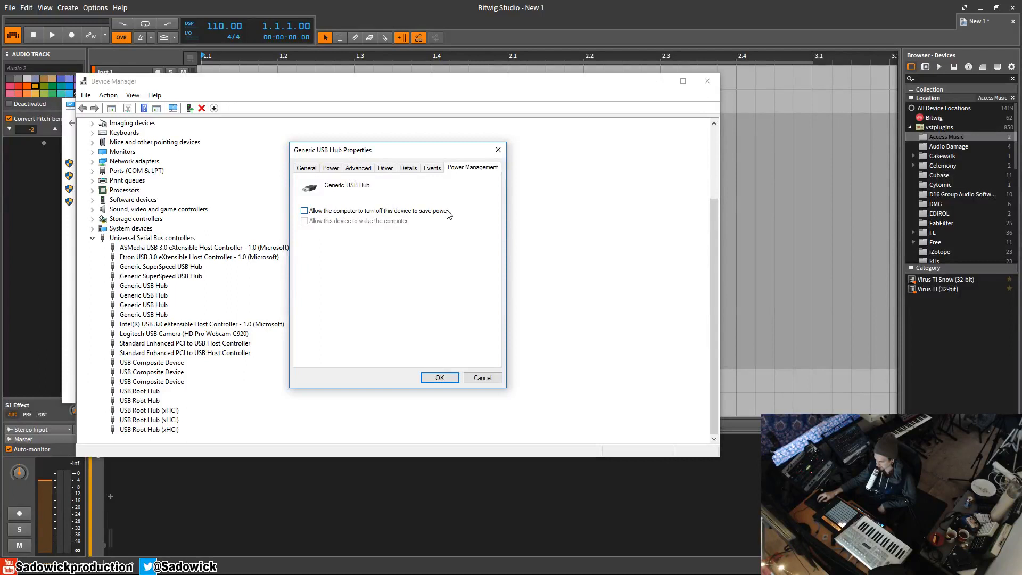
click(439, 377)
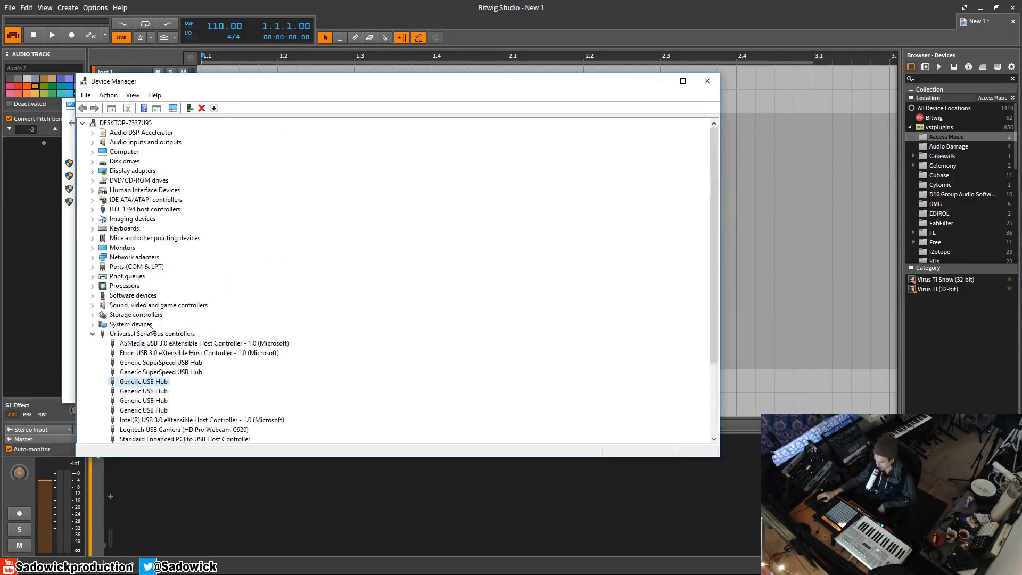
scroll(down, 3)
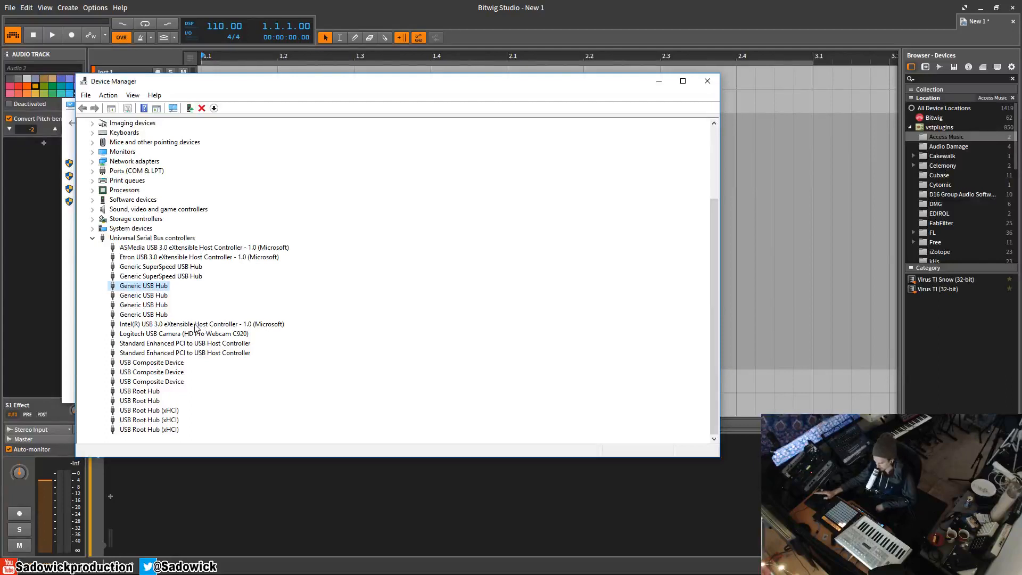
- Collapse the Universal Serial Bus controllers group back to top-level categories
click(92, 238)
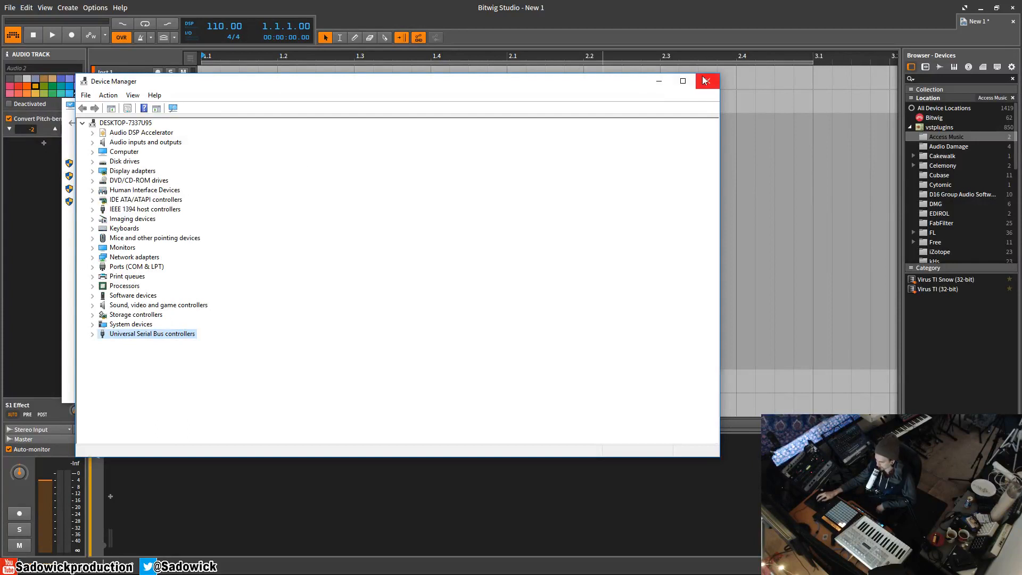
mouse_move(707, 81)
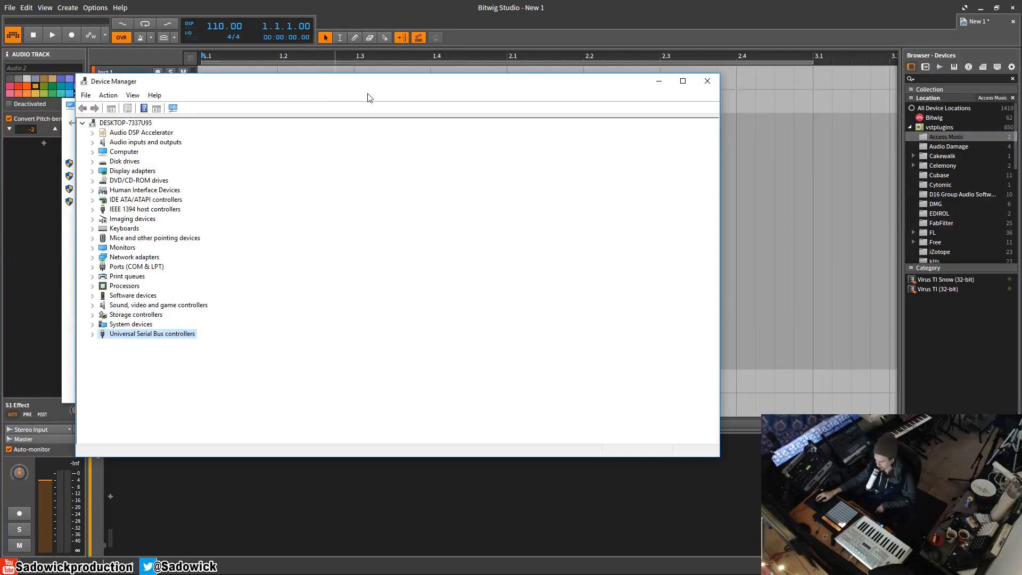
mouse_move(377, 68)
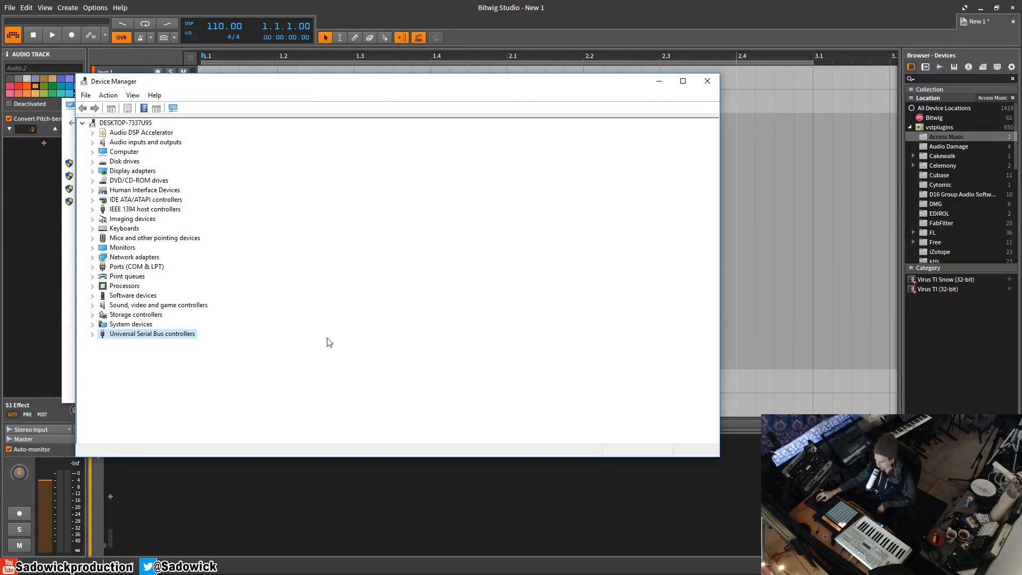
mouse_move(108, 142)
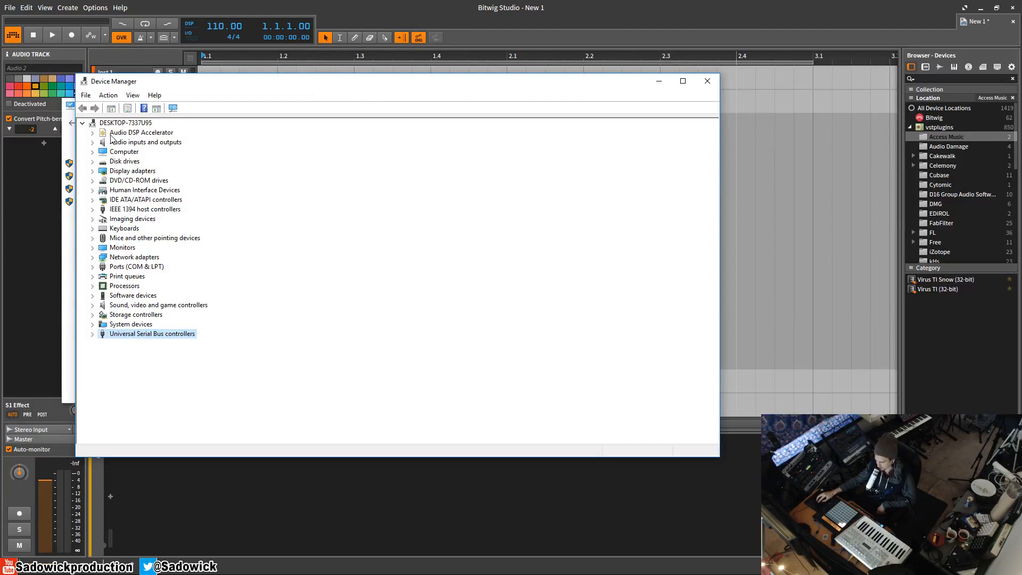
mouse_move(254, 103)
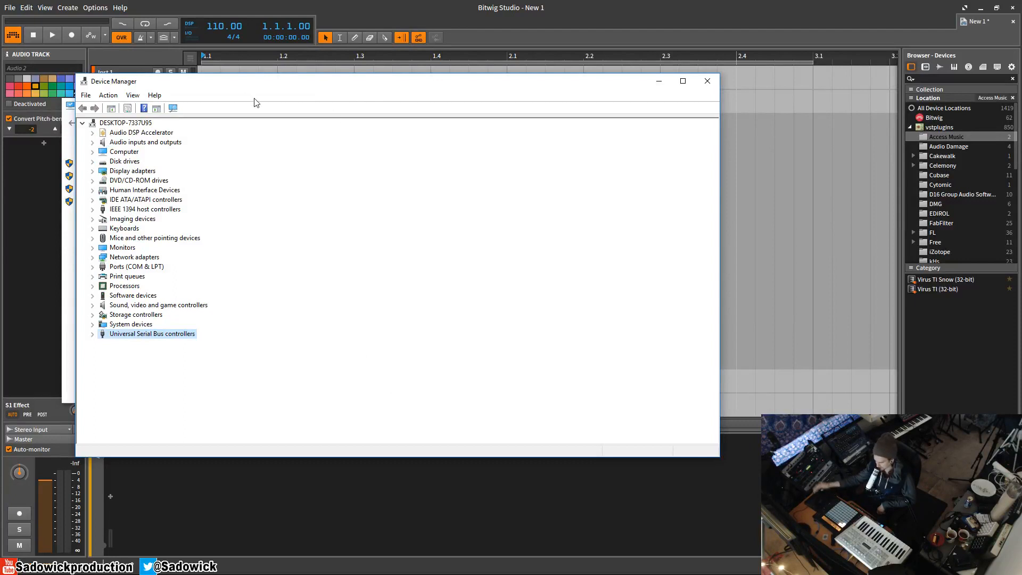
mouse_move(77, 254)
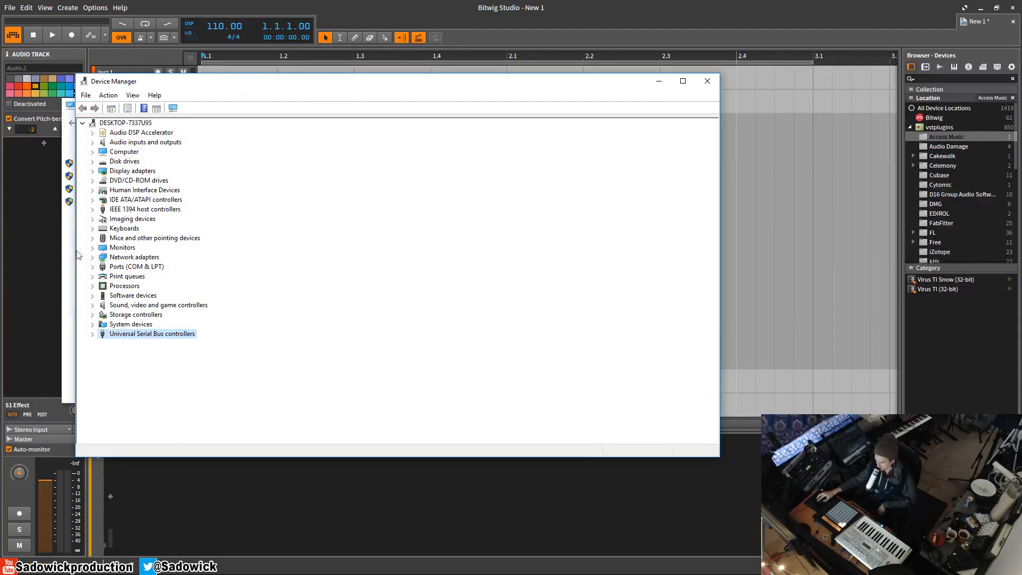
- Expand IEEE 1394 host controllers and bring up options for the Texas Instruments OHCI controller
click(92, 208)
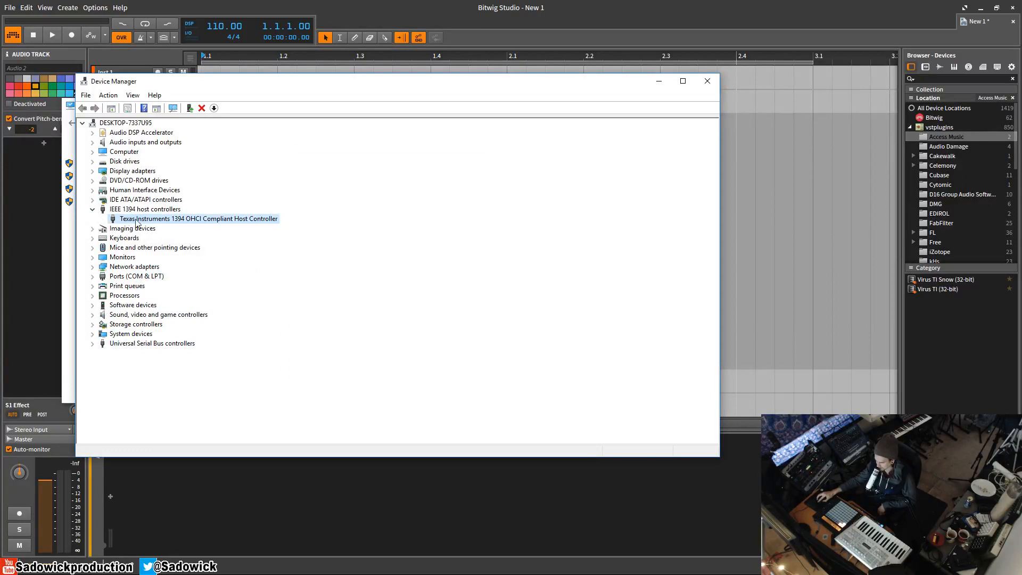
right_click(198, 218)
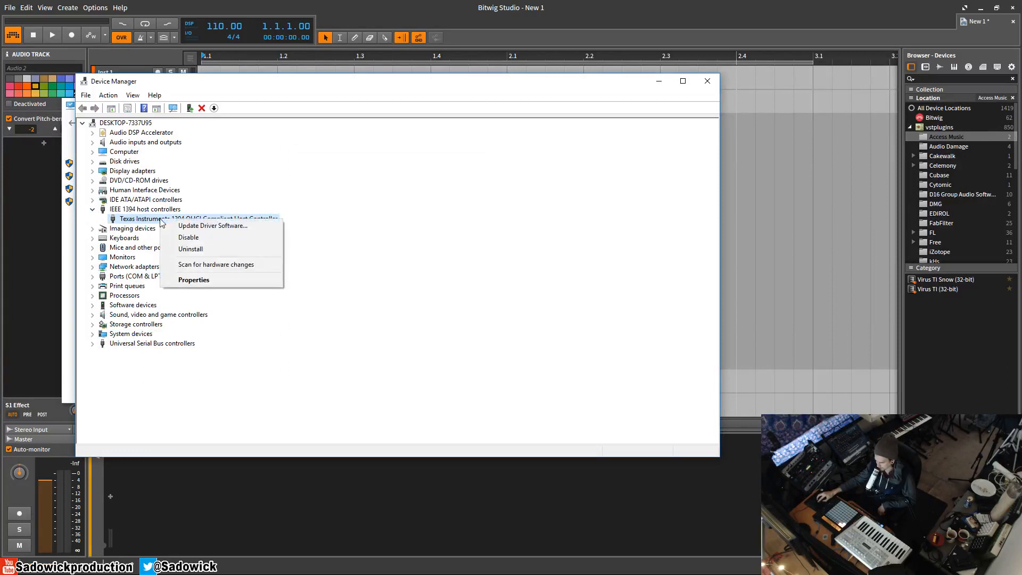